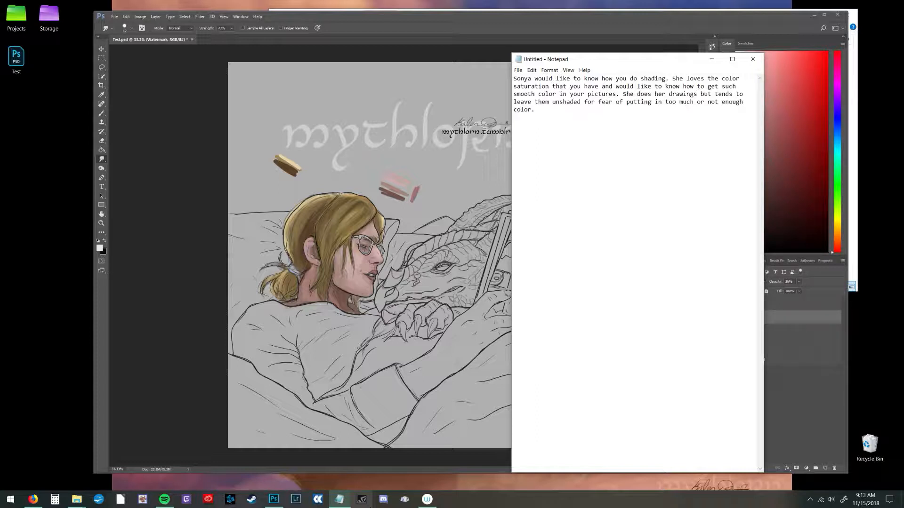
Step: Minimize the Notepad shading-request note to reveal the woman-and-dragon painting
click(538, 109)
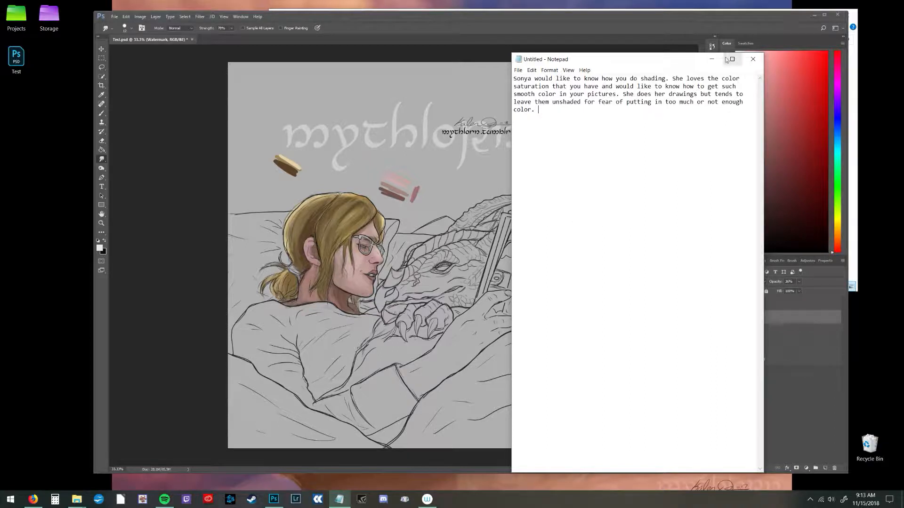
mouse_move(711, 63)
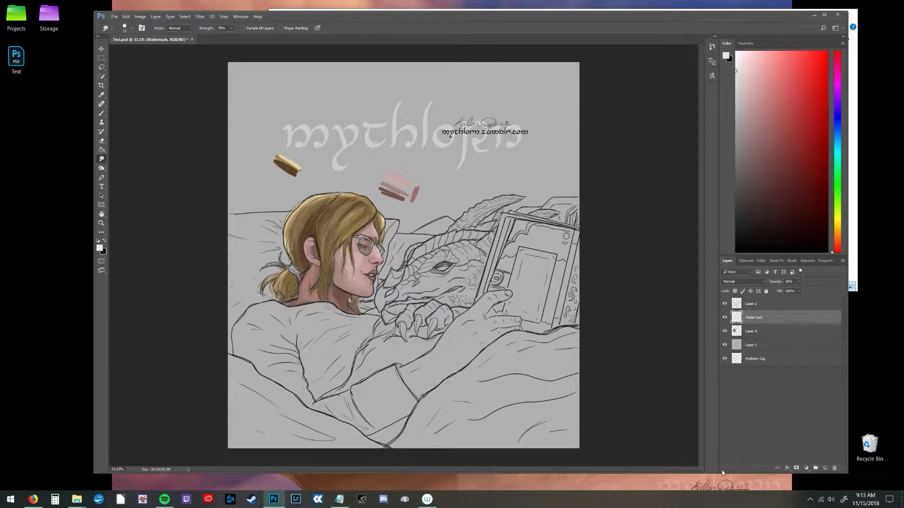
mouse_move(763, 462)
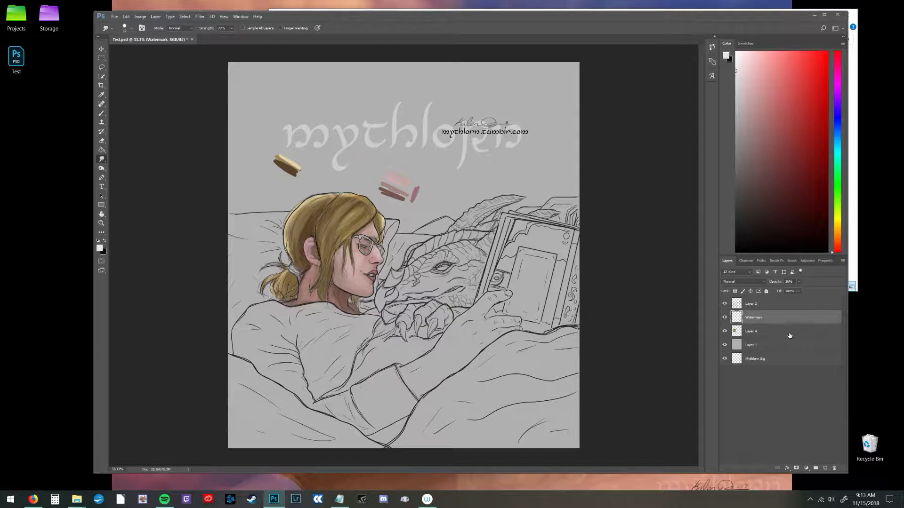
click(778, 331)
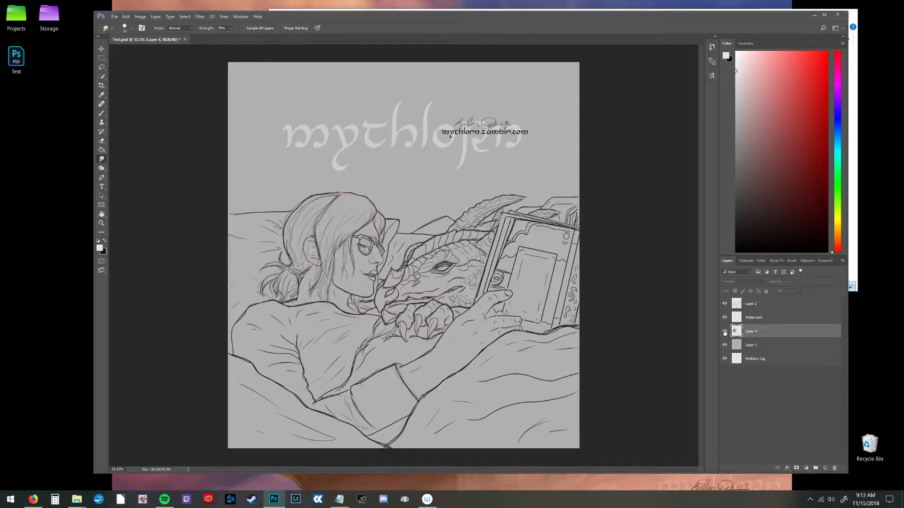
click(725, 331)
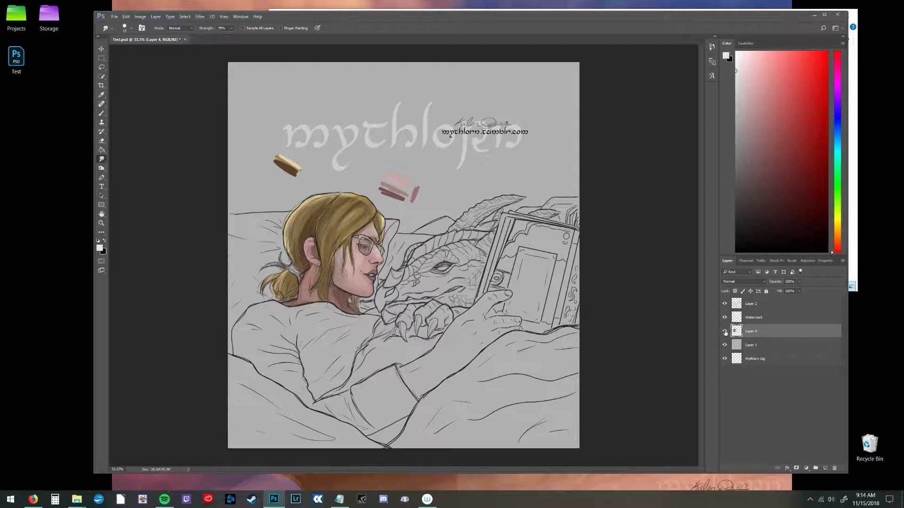
click(724, 330)
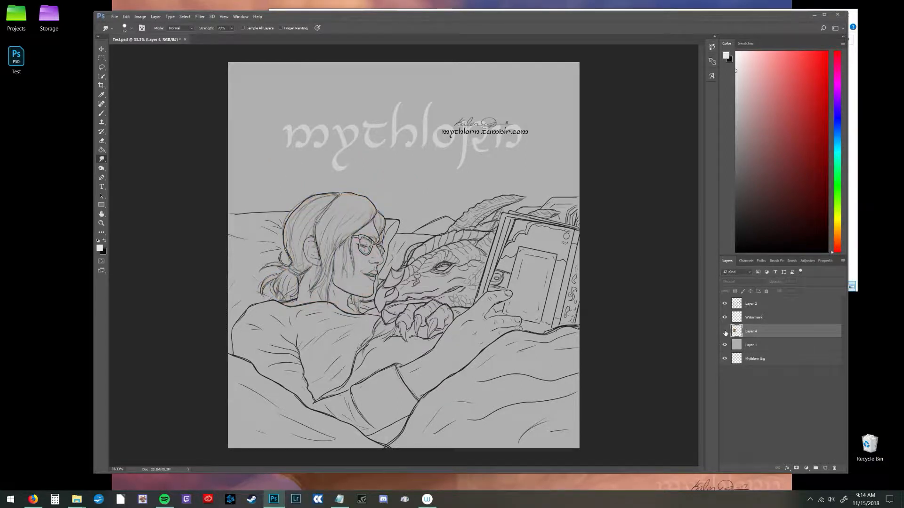
click(725, 331)
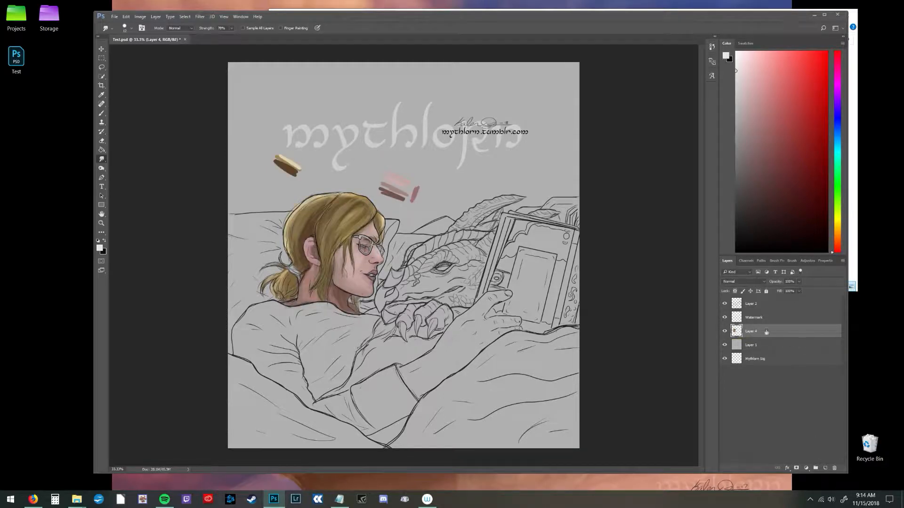
Step: Duplicate Layer 4 into Layer 4 copy and hide the new copy
right_click(750, 330)
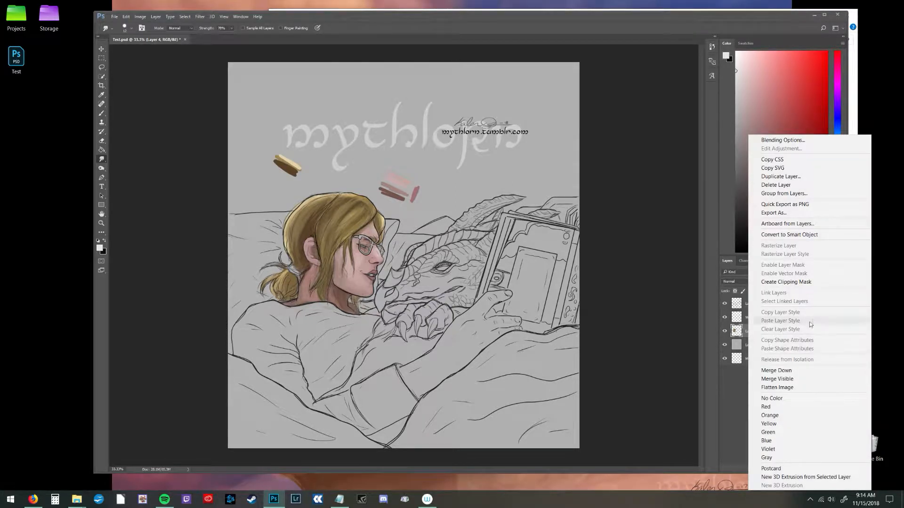
click(780, 176)
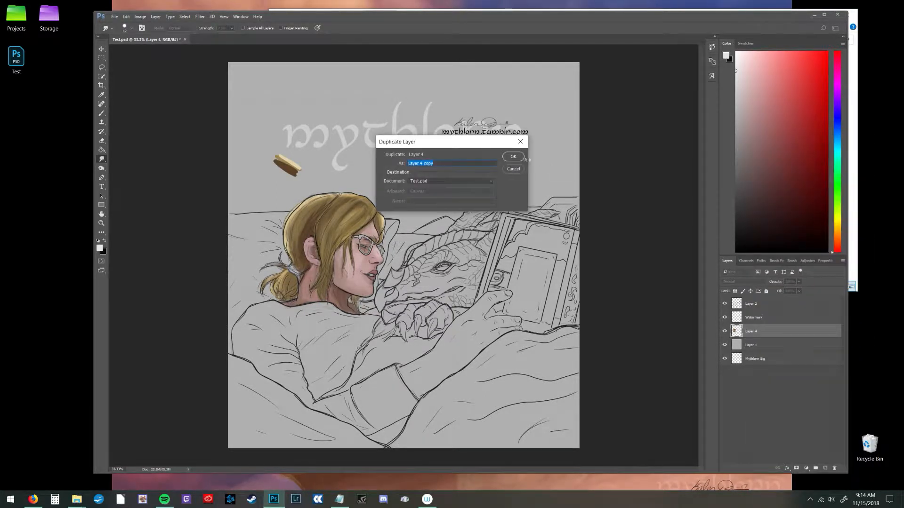
click(512, 157)
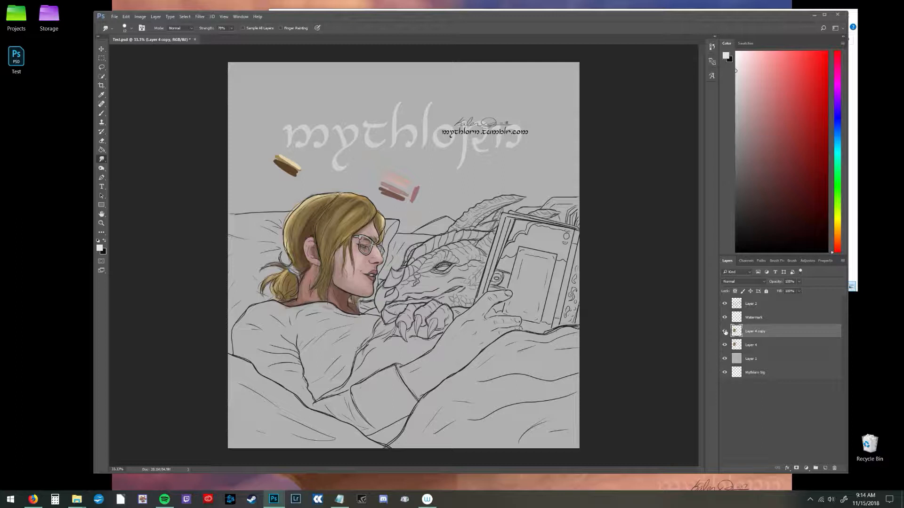
click(725, 332)
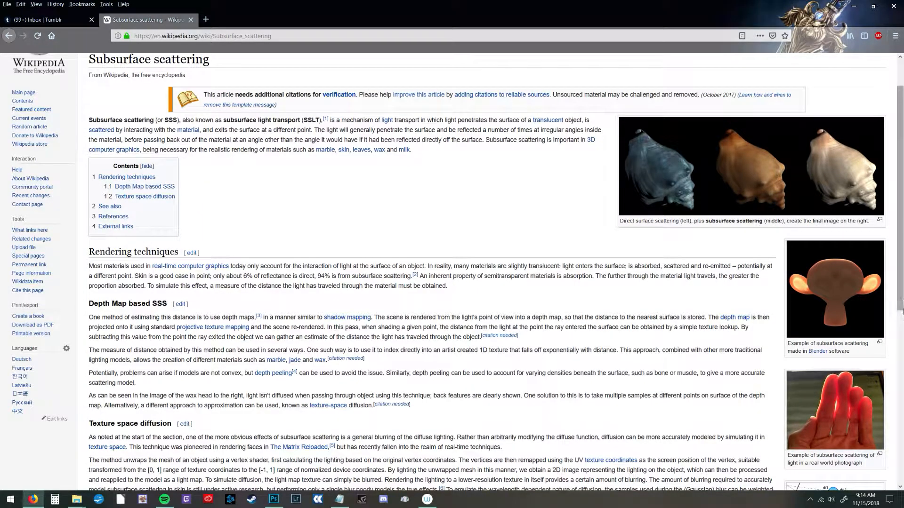
Step: Scroll through the Subsurface scattering article, then leave Firefox for the painting
scroll(up, 3)
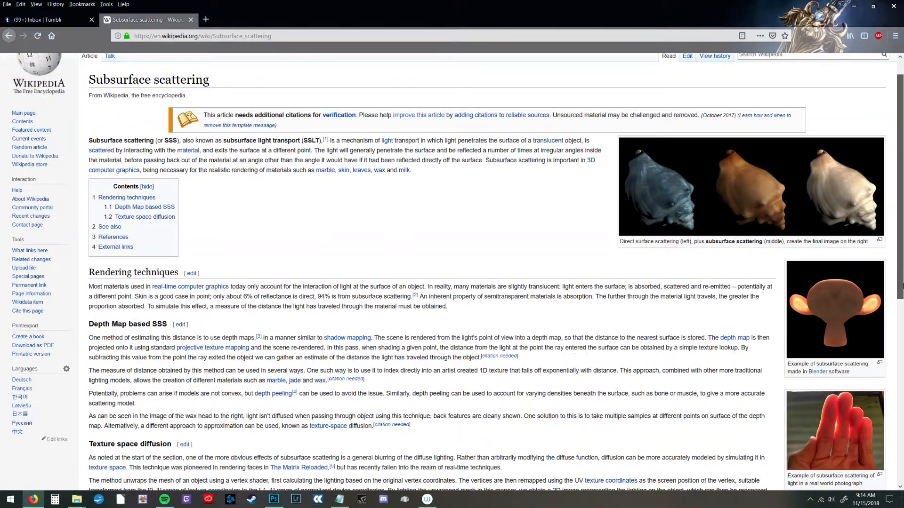
scroll(down, 3)
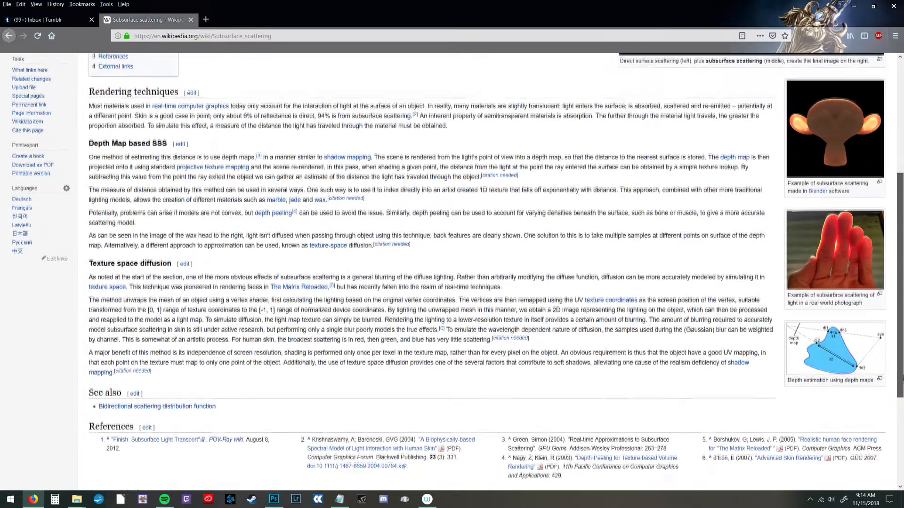
scroll(up, 3)
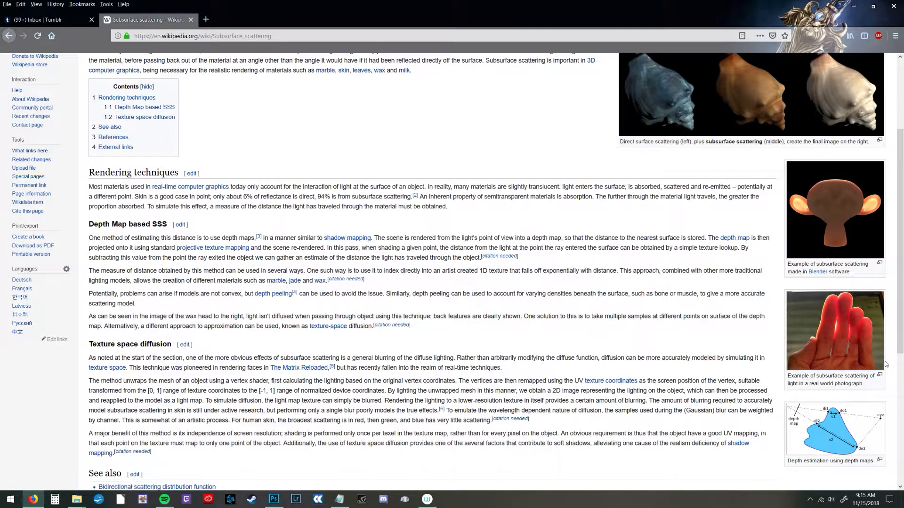
scroll(up, 3)
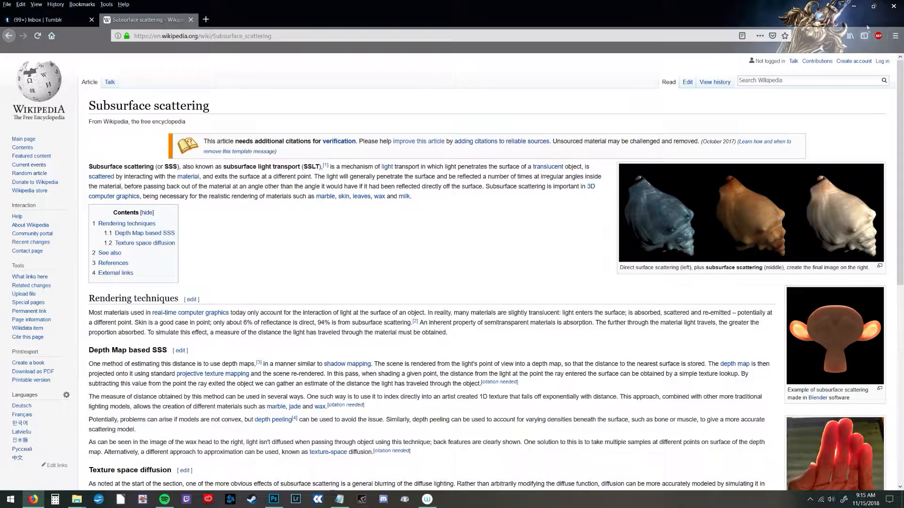
click(274, 499)
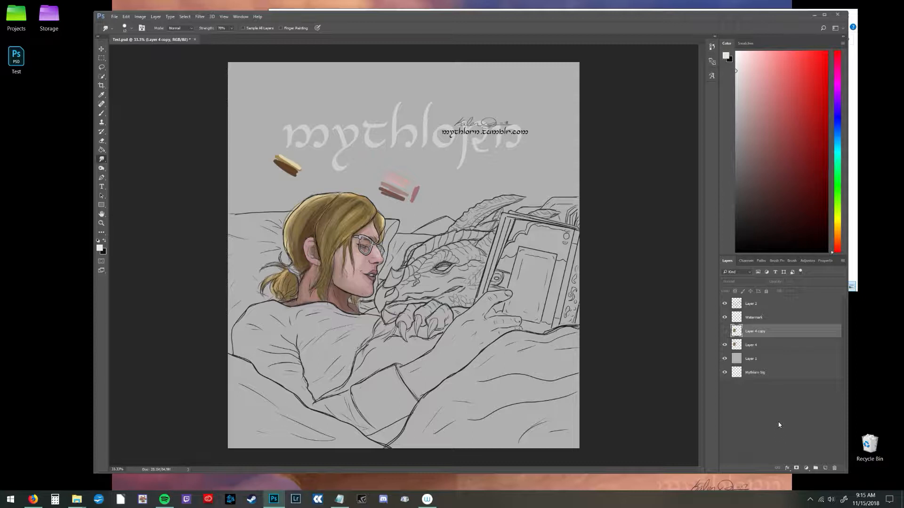
mouse_move(780, 438)
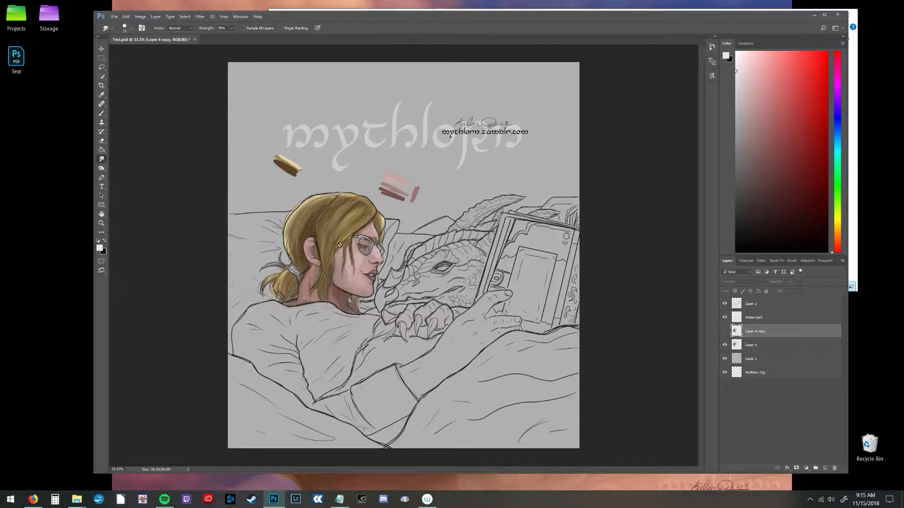
click(751, 345)
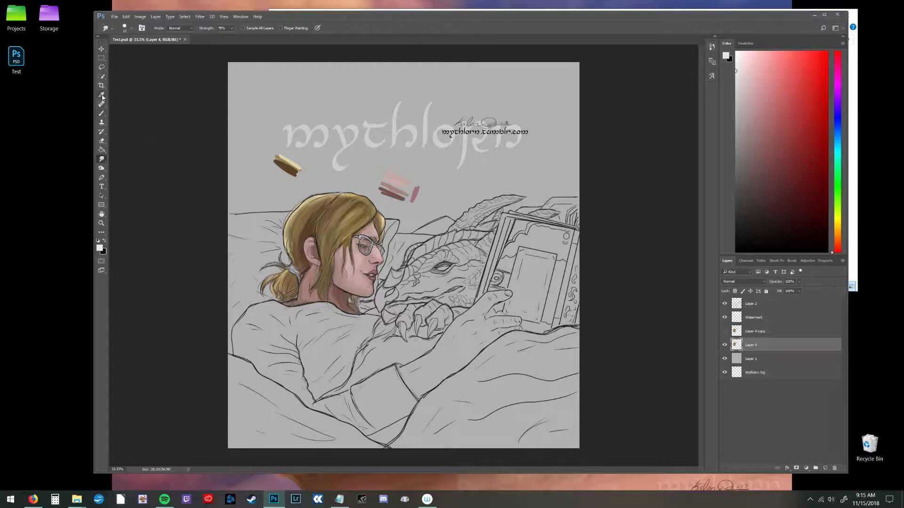
Step: Sample the pink skin tone with the Eyedropper and paint patches on the forearm
click(101, 94)
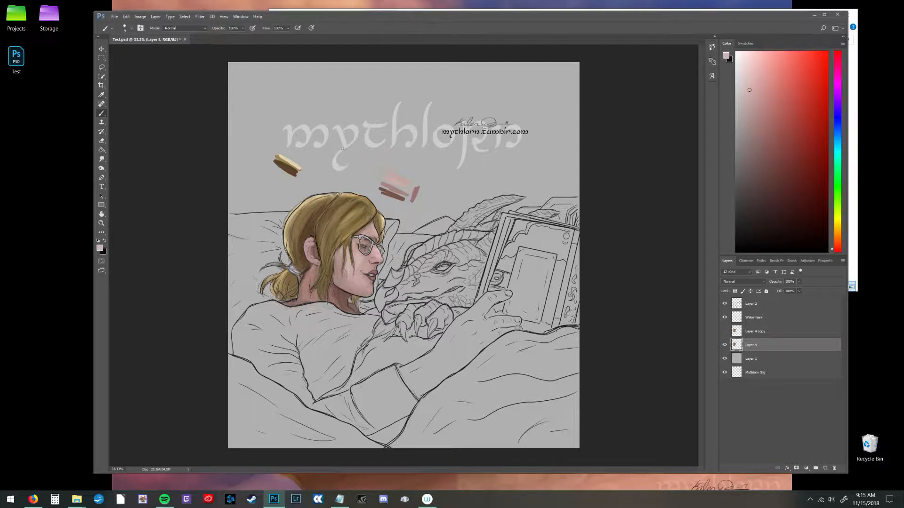
click(132, 27)
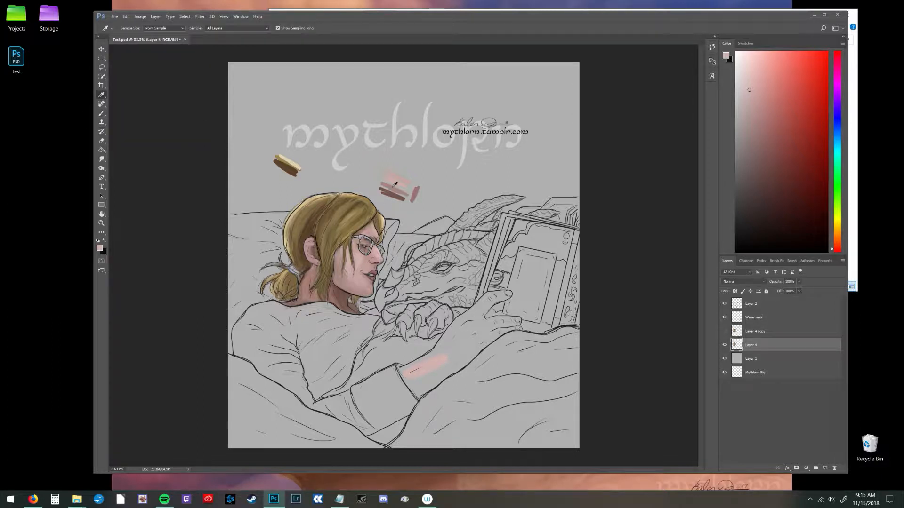
click(101, 113)
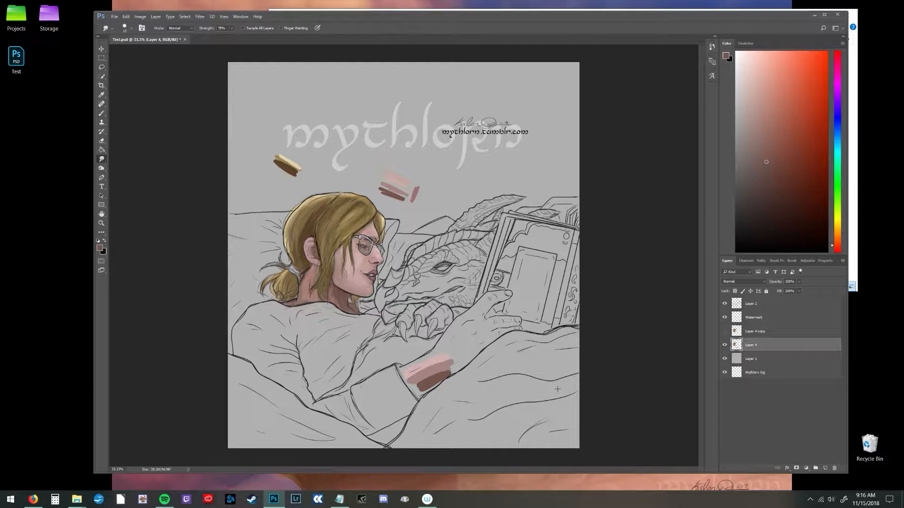
click(116, 28)
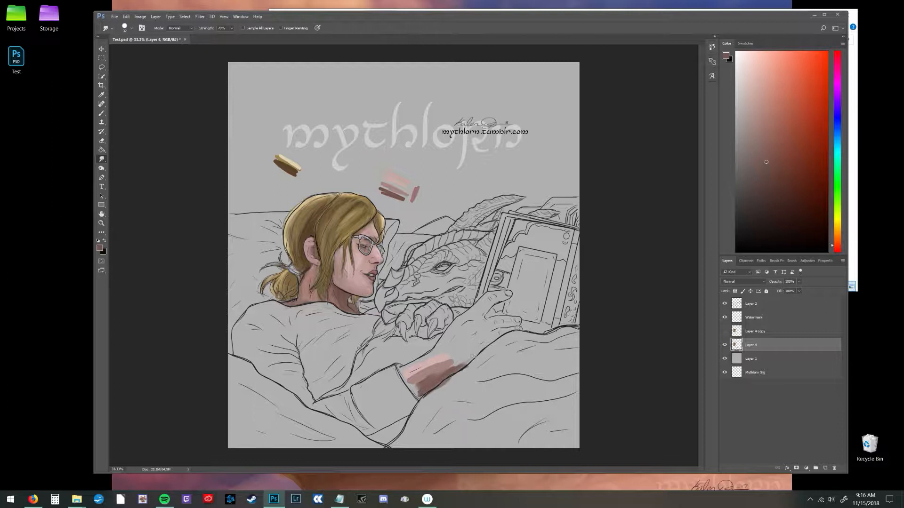
Step: Smudge the pink and brown patches along the forearm into smooth shading
click(438, 370)
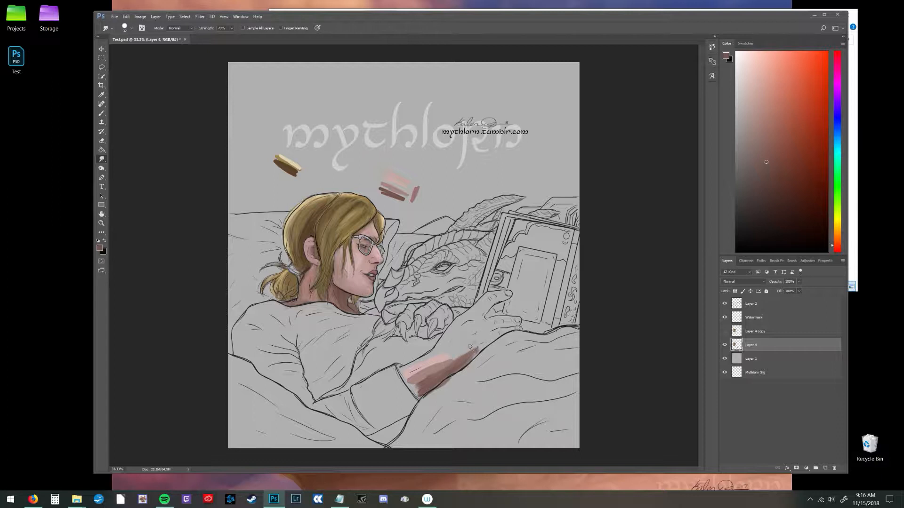
click(465, 355)
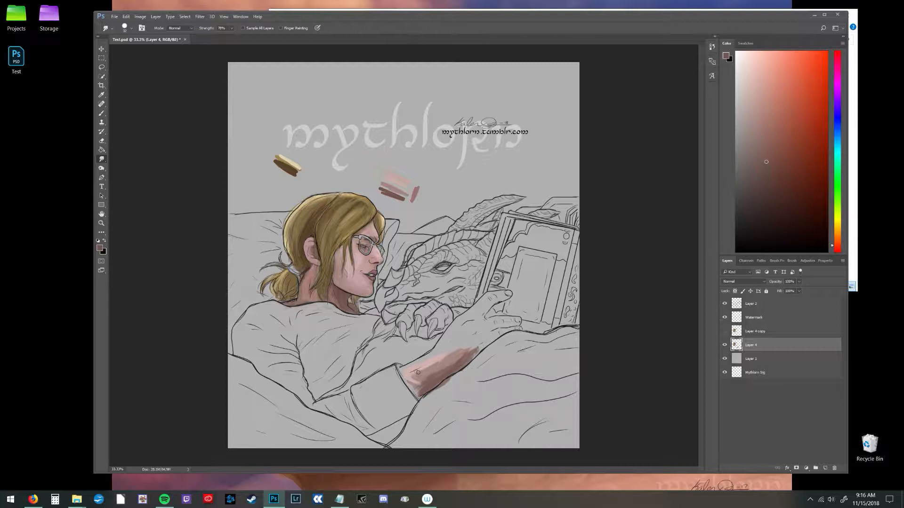
click(418, 375)
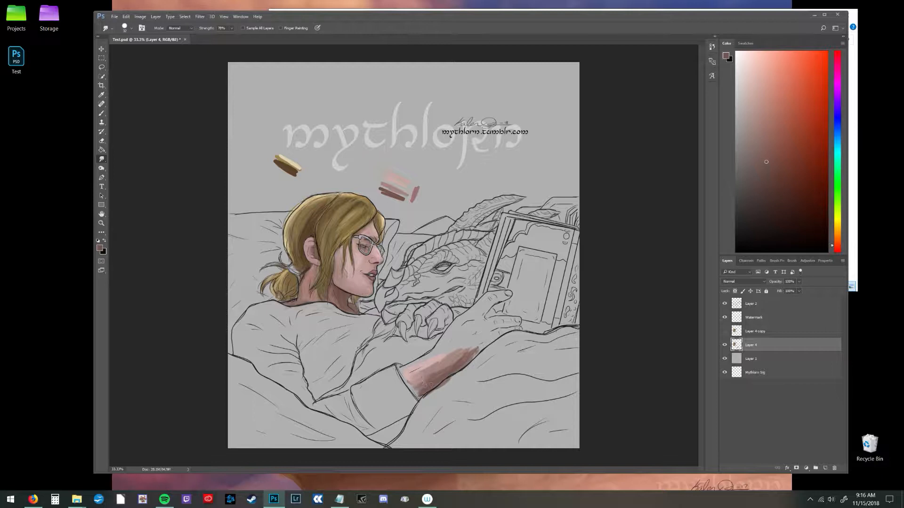
click(419, 381)
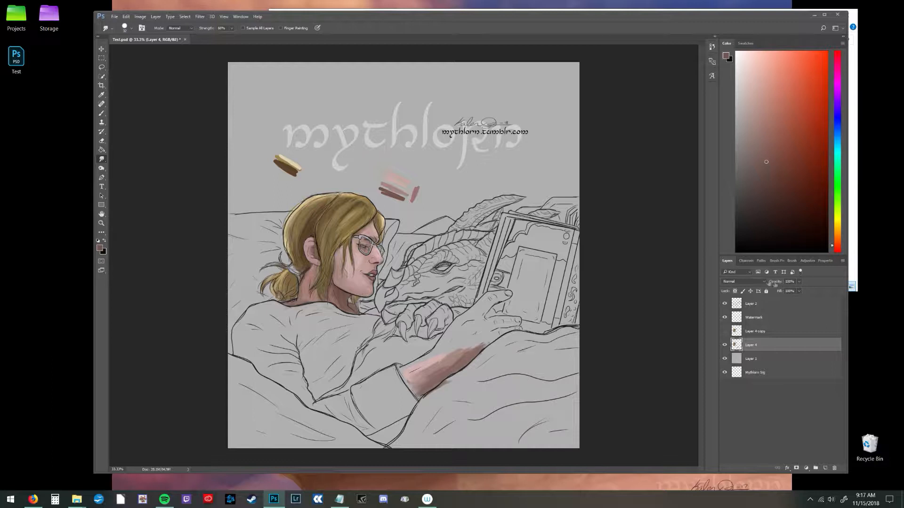
Step: Switch the panel from Brush settings back to the Layers list
click(788, 261)
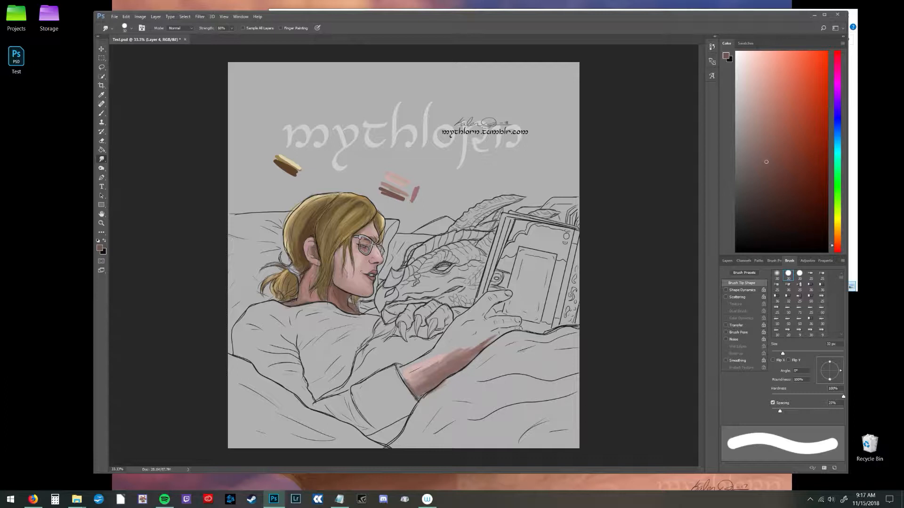
click(727, 260)
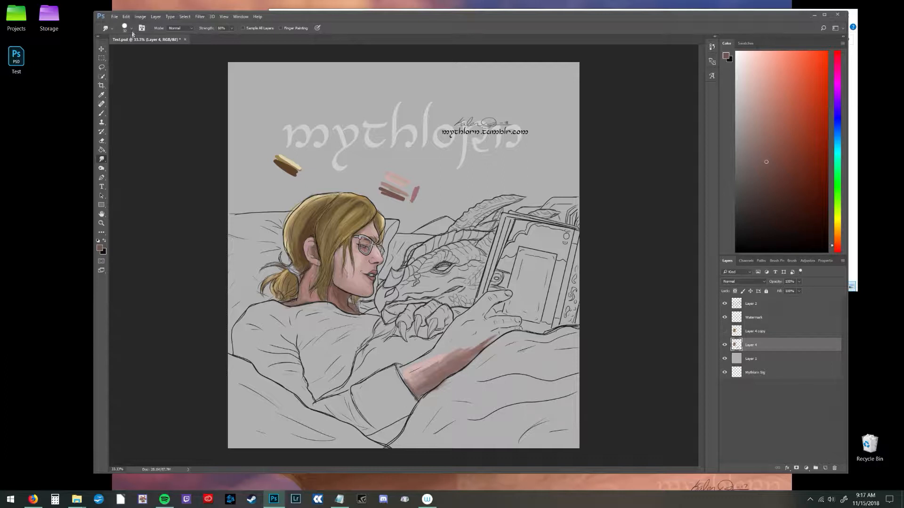
Step: Choose a new tapered brush tip from the preset picker for smudging
click(128, 27)
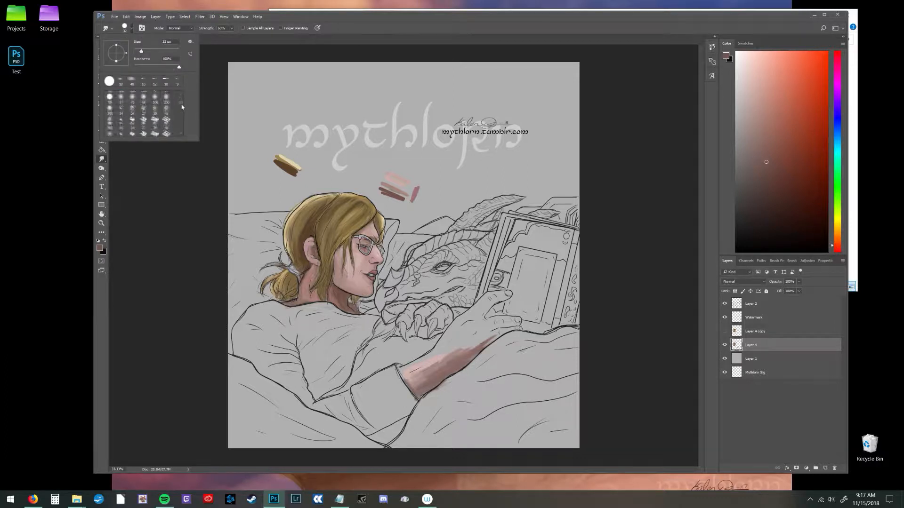
scroll(down, 3)
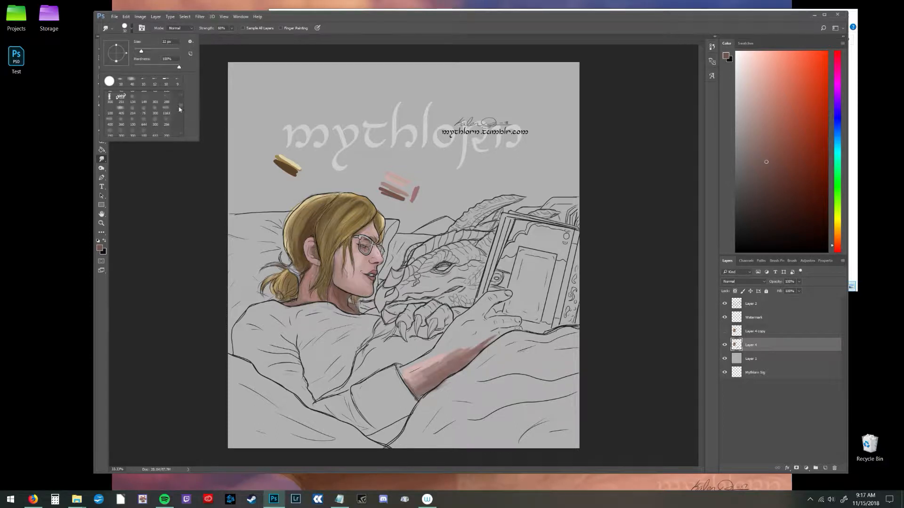
scroll(down, 3)
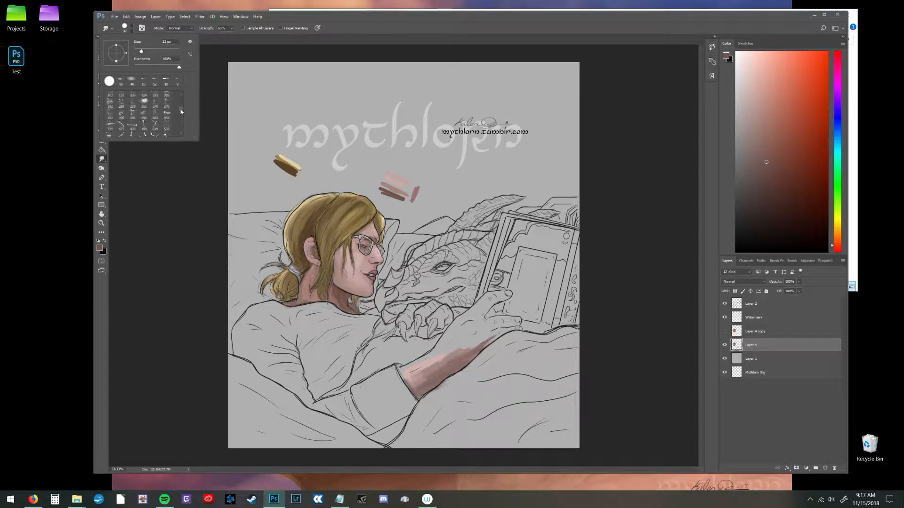
scroll(down, 3)
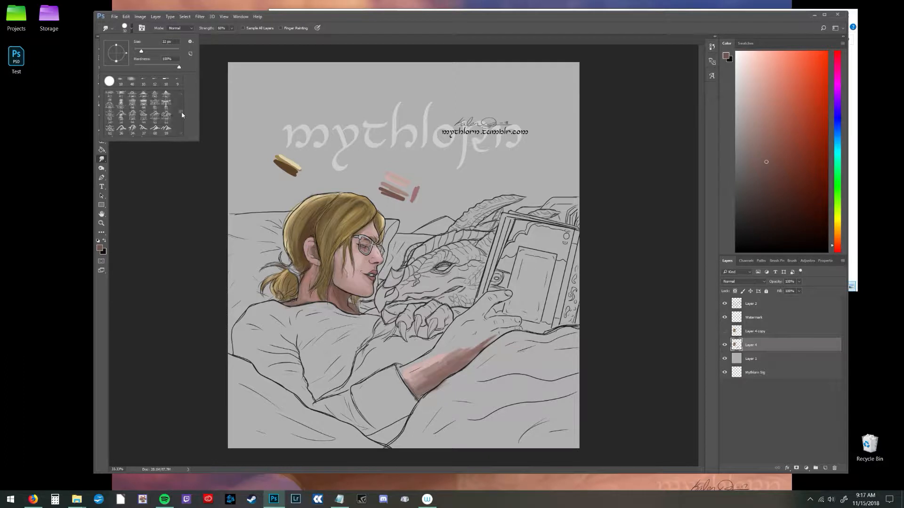
scroll(down, 3)
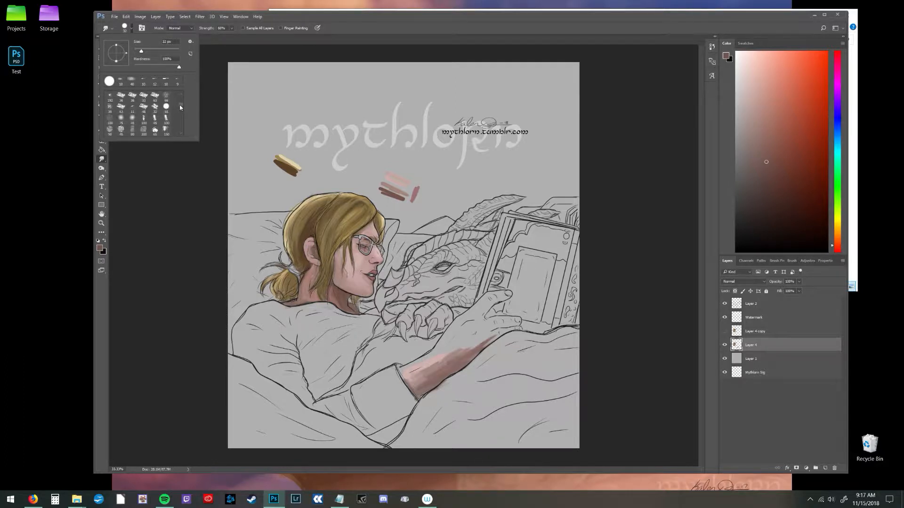
scroll(down, 3)
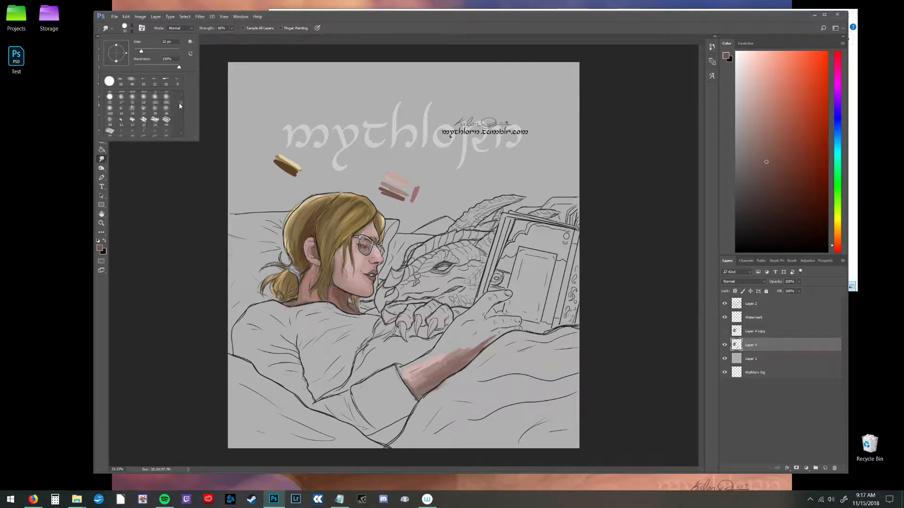
scroll(down, 3)
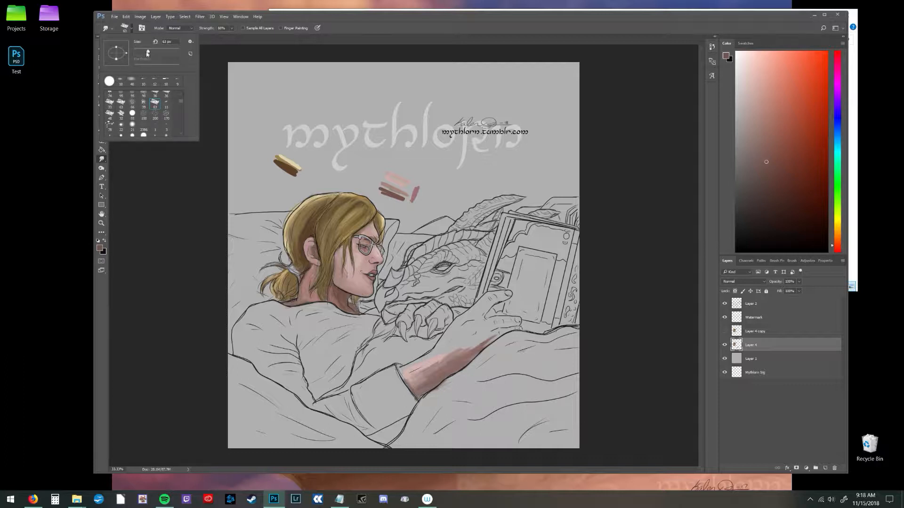
triple_click(167, 40)
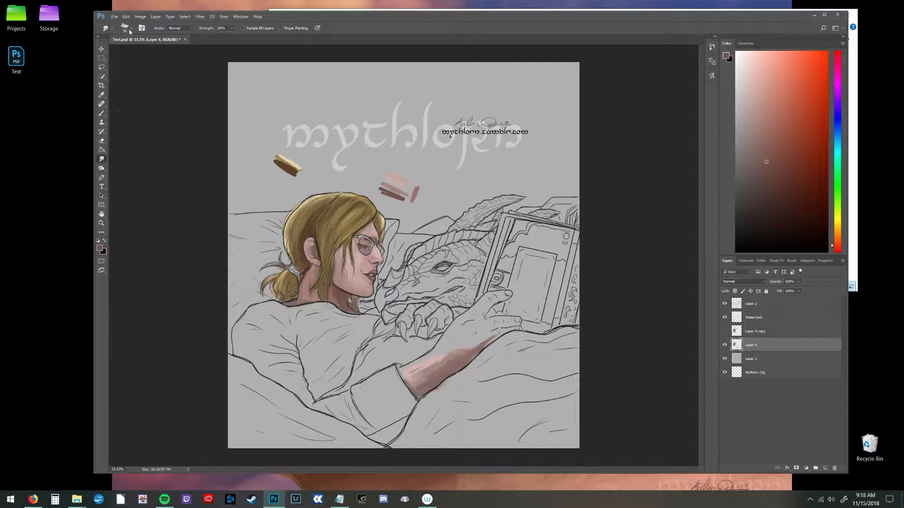
click(111, 27)
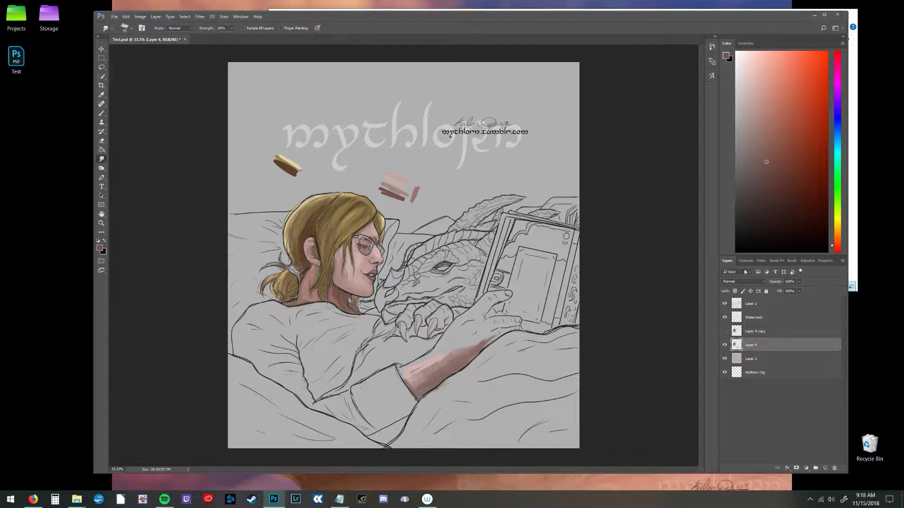
Step: Toggle Smoothing in the Brush panel and return to the Layers list
click(789, 260)
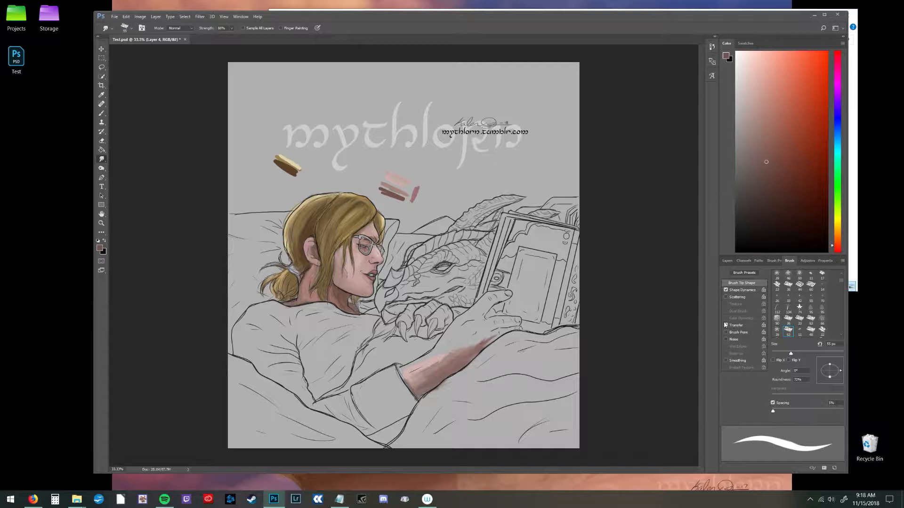
mouse_move(735, 324)
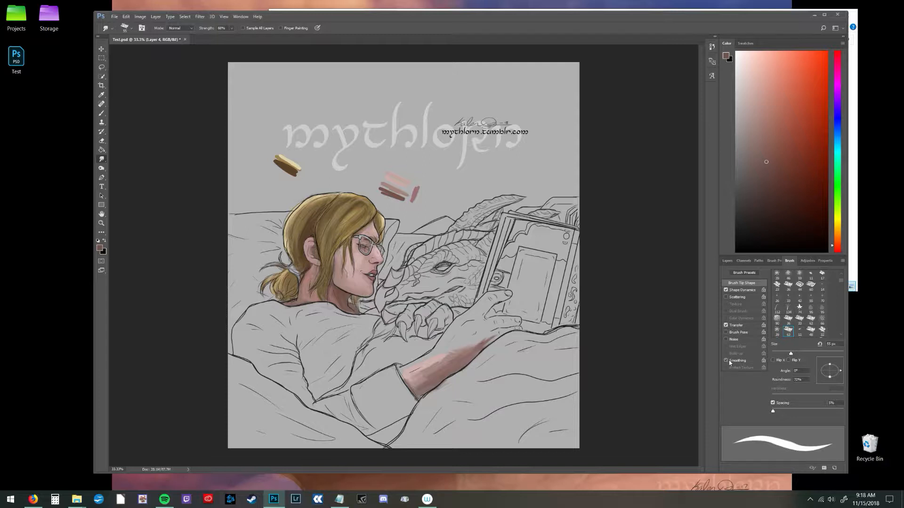
click(726, 361)
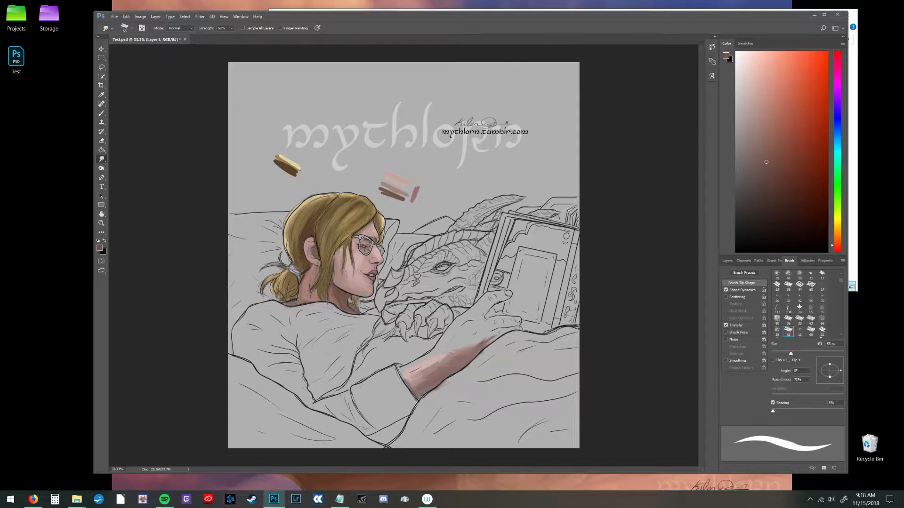
click(727, 261)
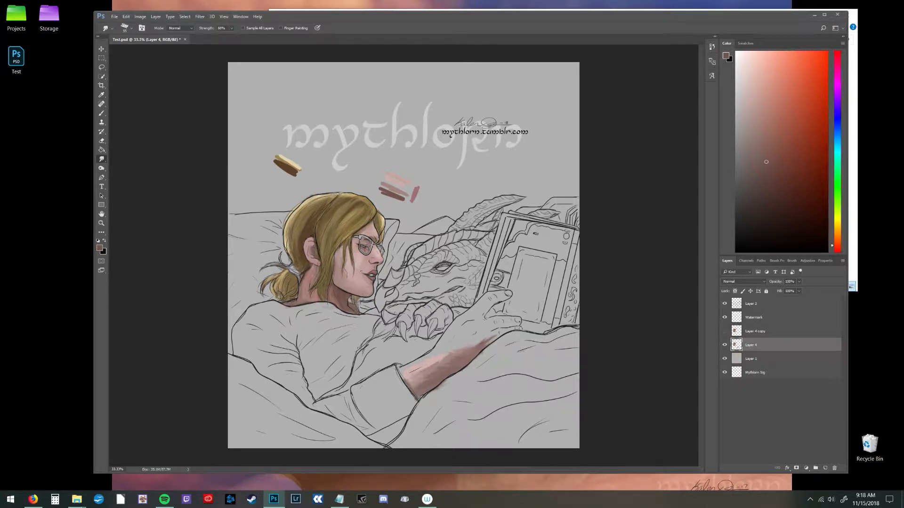
Step: Compare Layer 4 copy shown and hidden, leave it hidden, reselect Layer 4 and pick pale beige
click(725, 331)
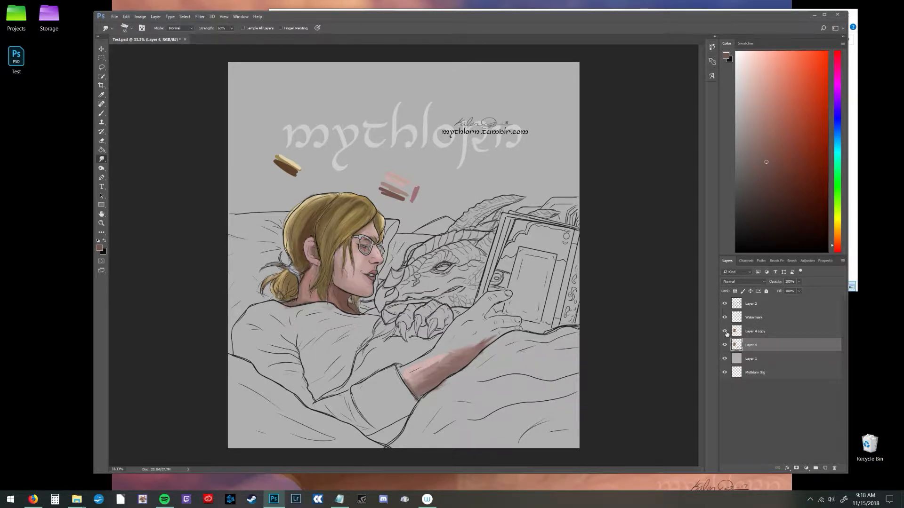
click(755, 330)
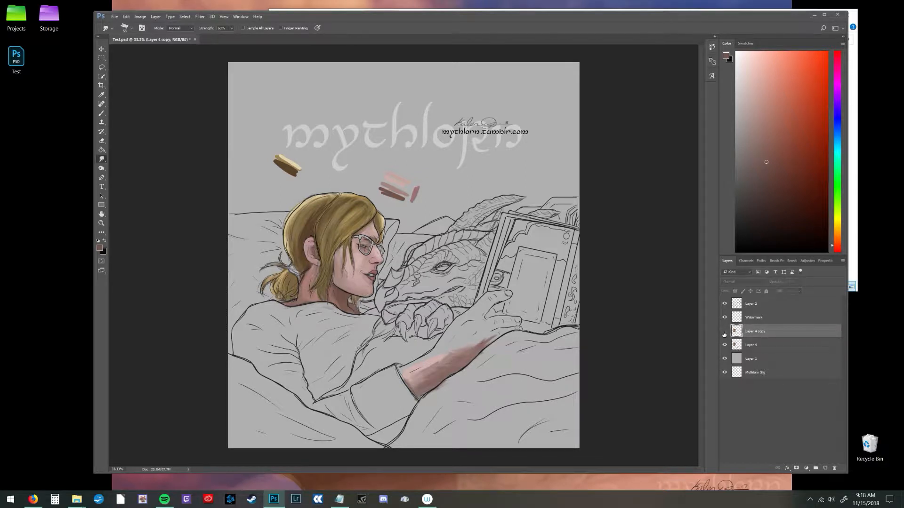
click(725, 332)
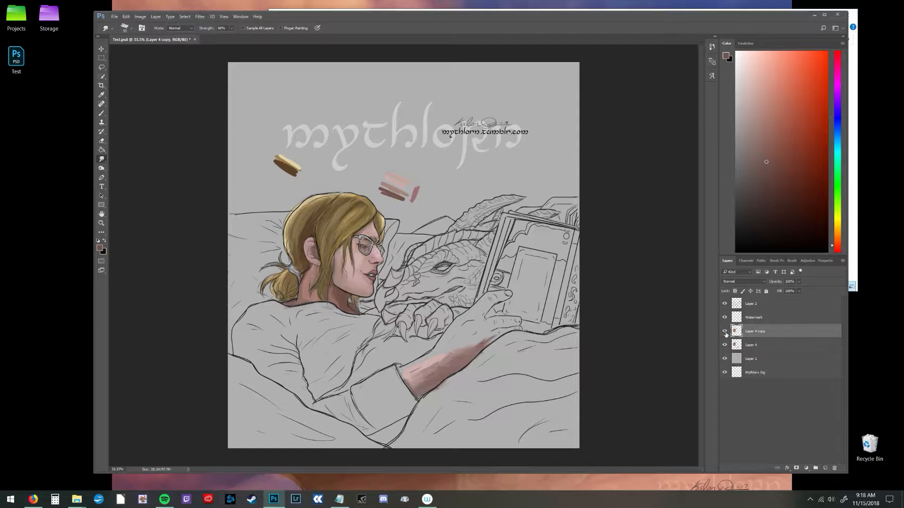
click(725, 331)
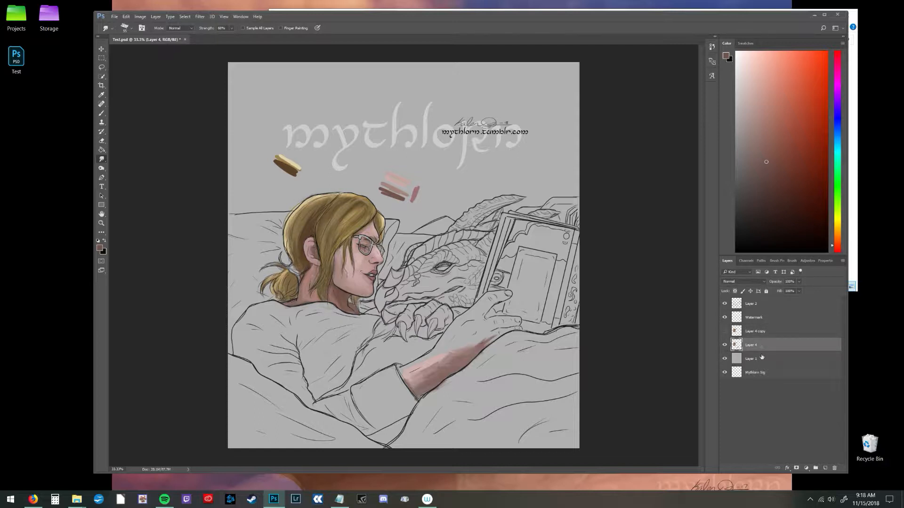
click(101, 94)
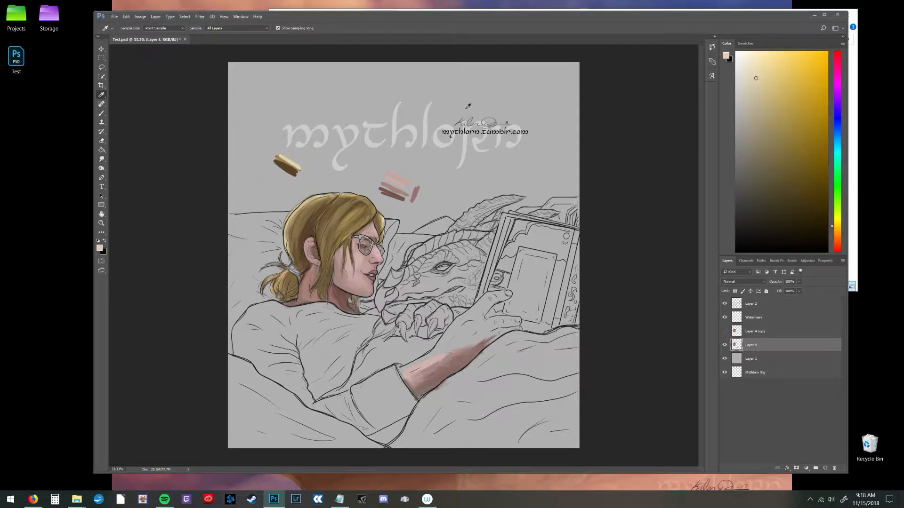
Step: Fill background Layer 1 with pale beige using the Paint Bucket, then reselect Layer 4
click(750, 358)
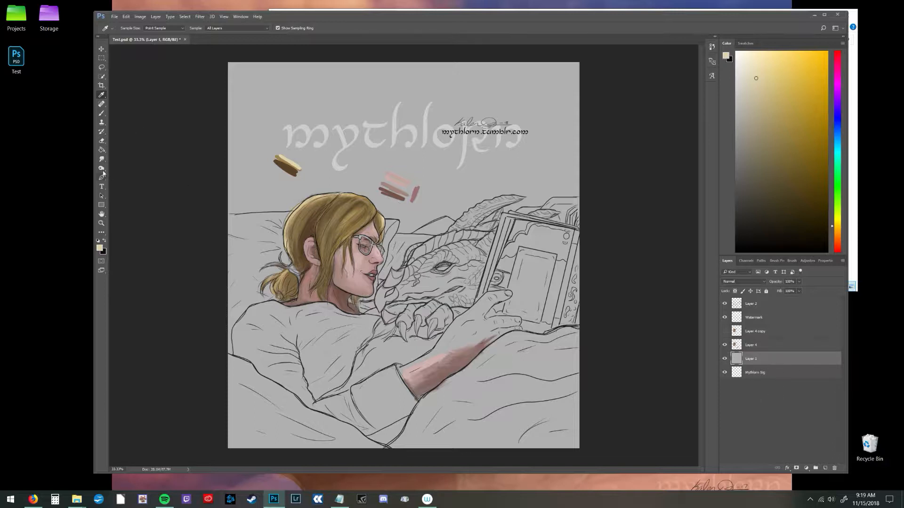
click(101, 159)
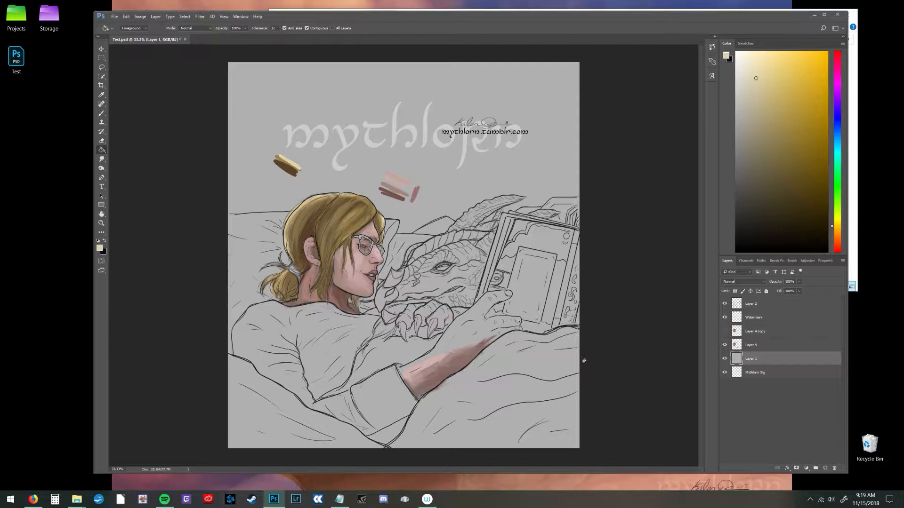
mouse_move(527, 192)
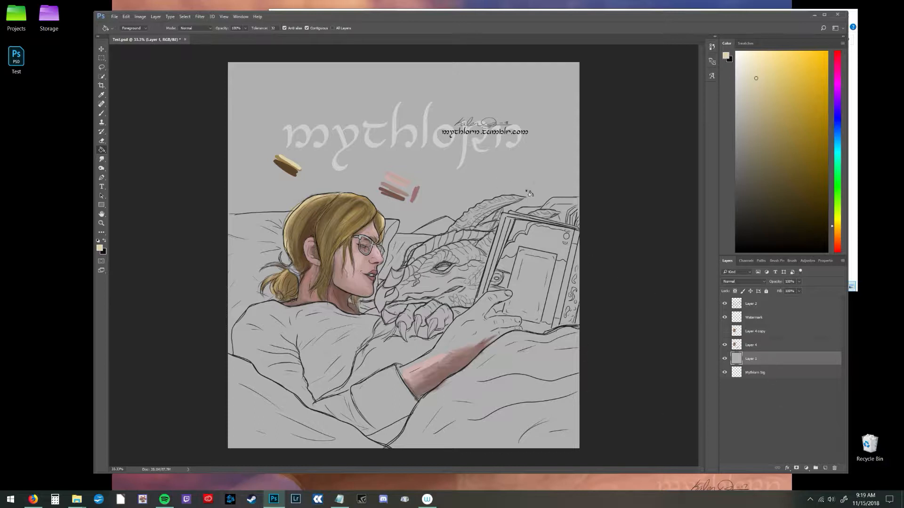
mouse_move(533, 172)
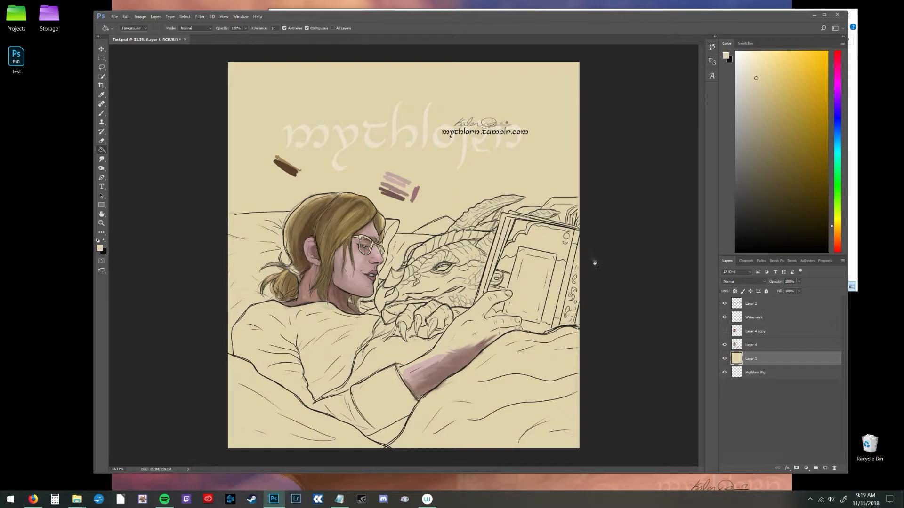
mouse_move(777, 334)
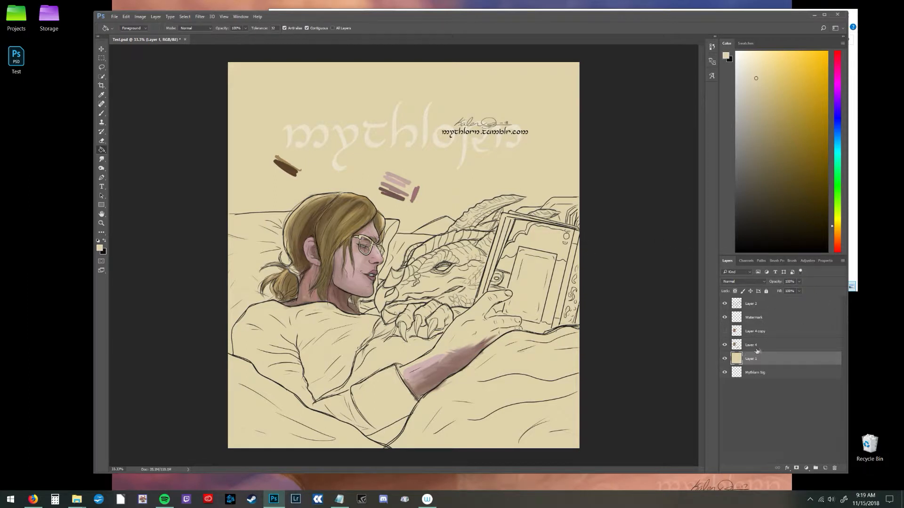
click(772, 344)
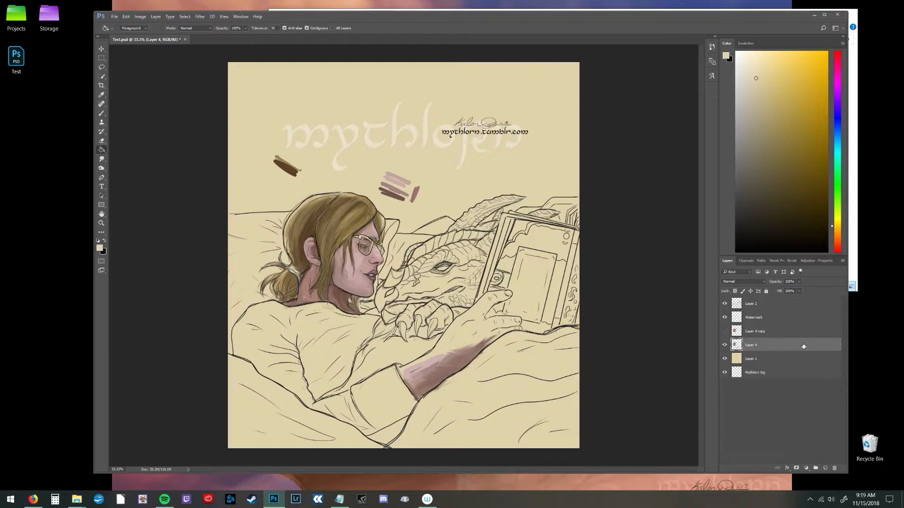
Step: Adjust Layer 4's blending options and show the duplicate colouring layer again
double_click(772, 345)
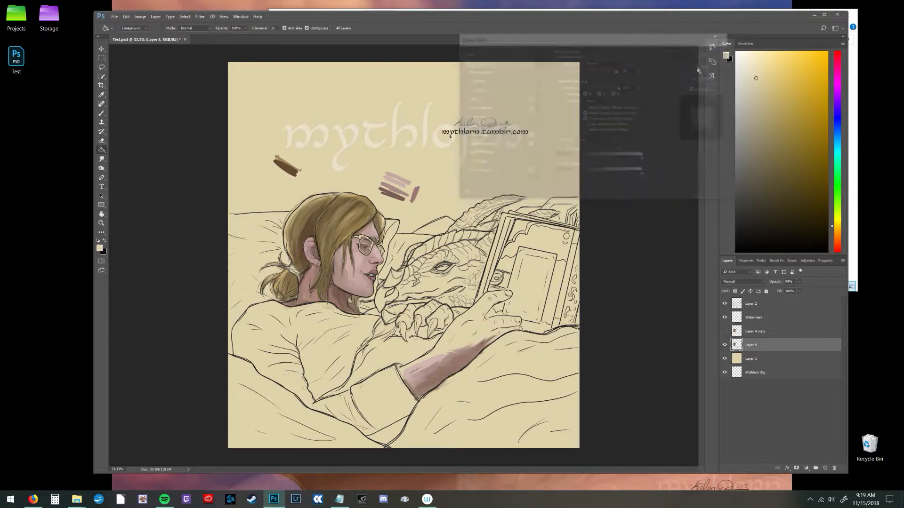
click(725, 330)
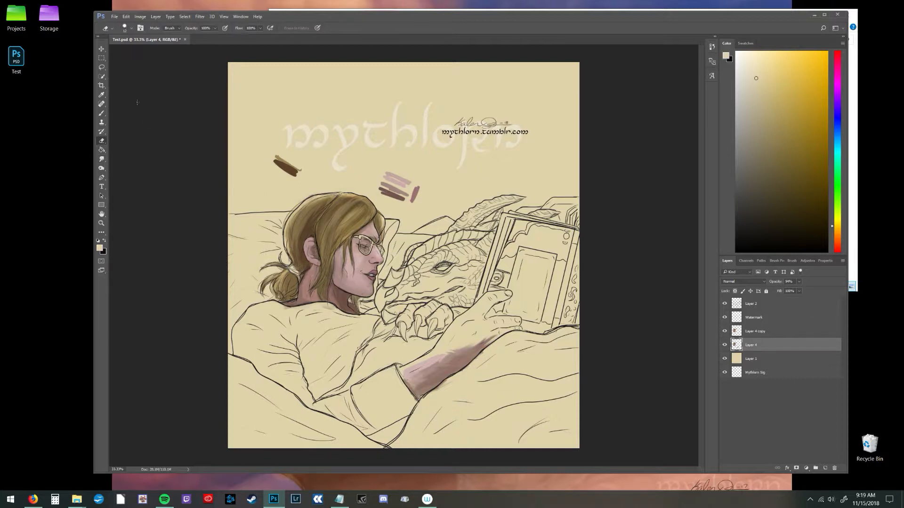
click(130, 28)
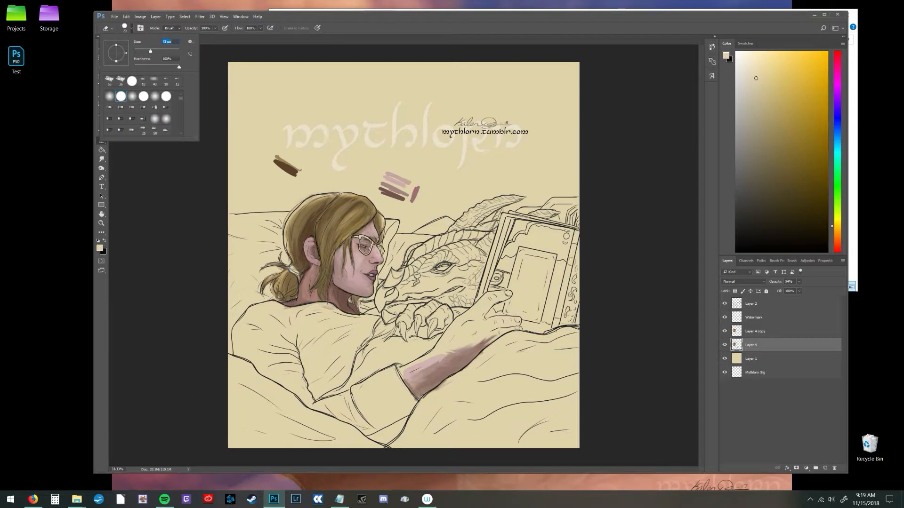
click(755, 331)
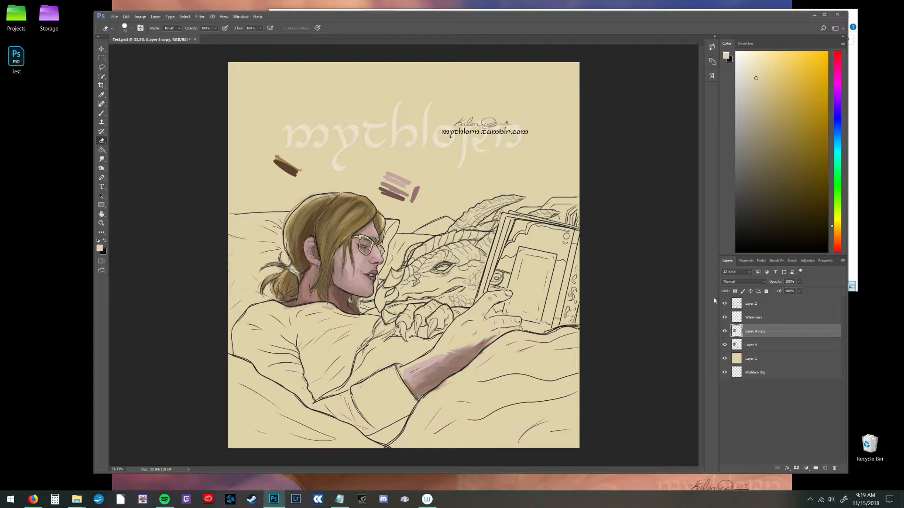
mouse_move(342, 190)
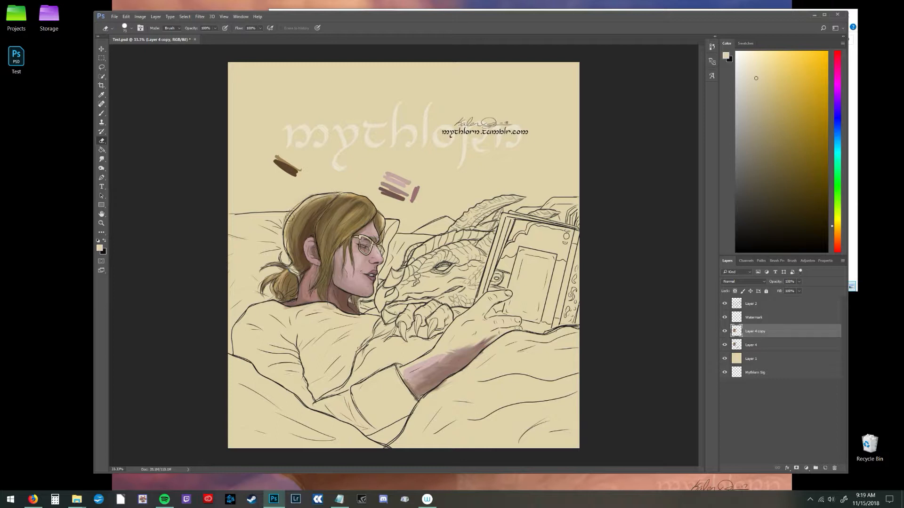
click(751, 344)
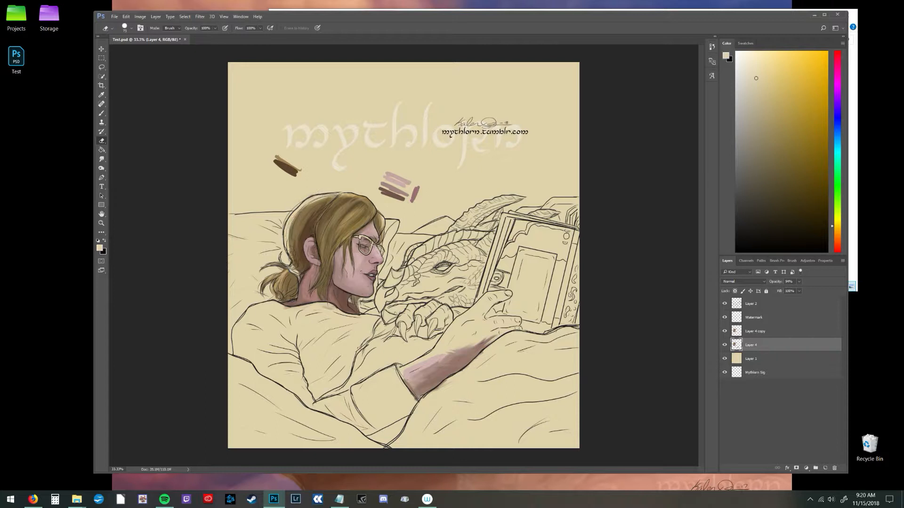
click(754, 331)
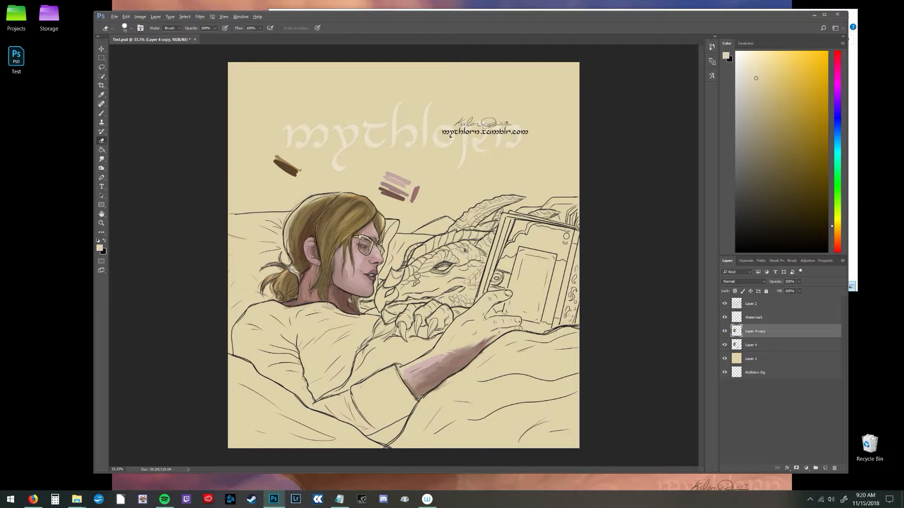
mouse_move(119, 175)
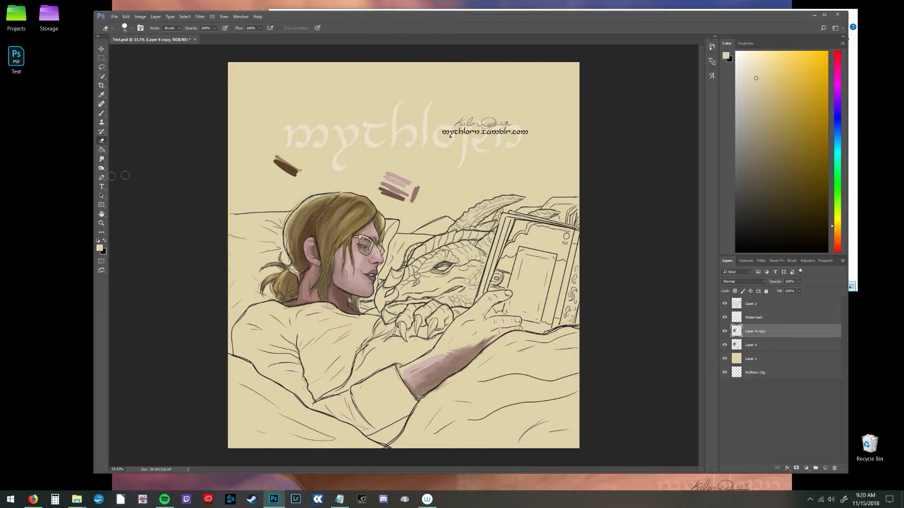
click(101, 158)
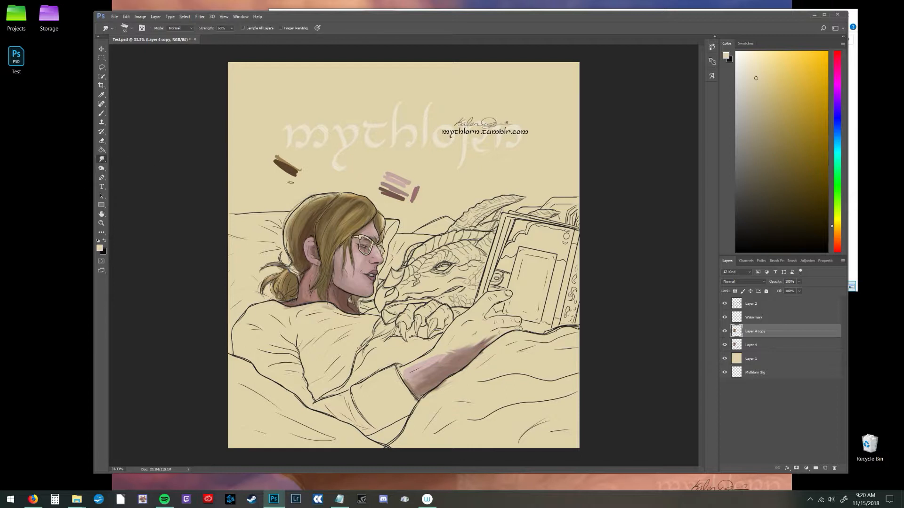
Step: Raise the Smudge strength to 80%, select Layer 4, then switch to the Eraser
click(124, 27)
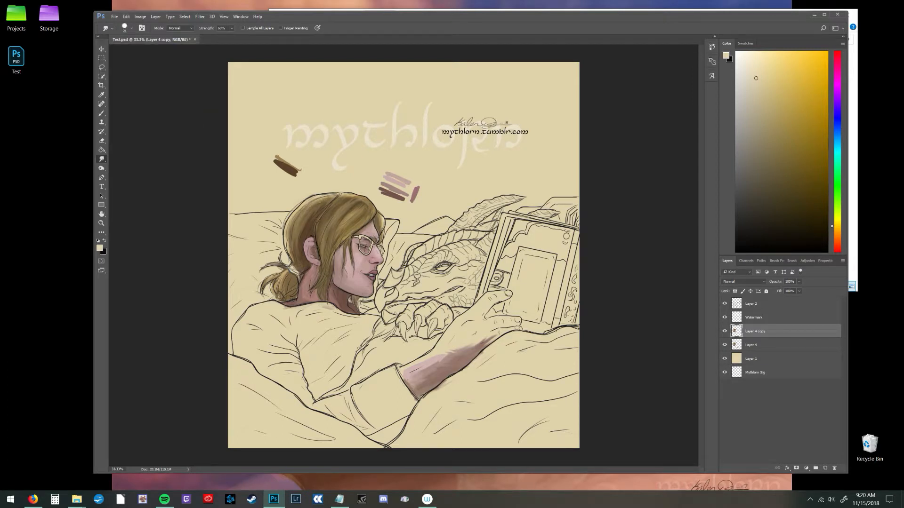
click(300, 222)
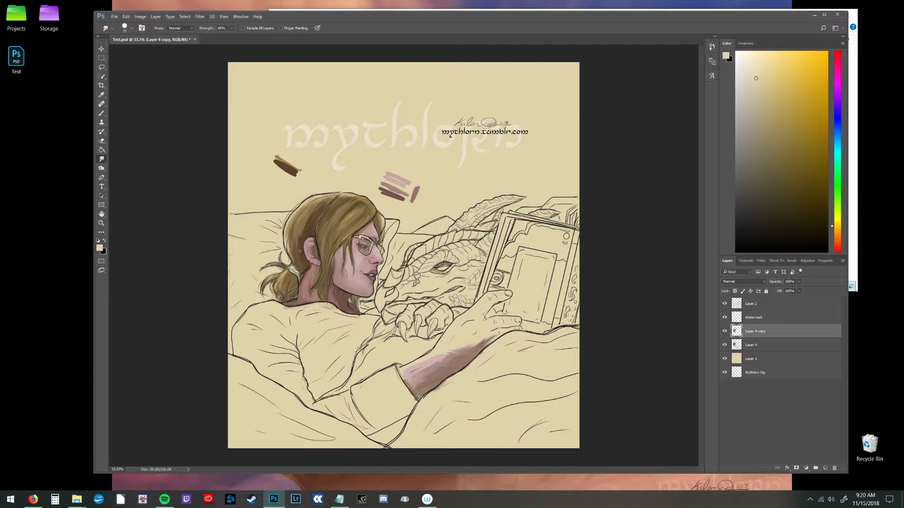
click(751, 344)
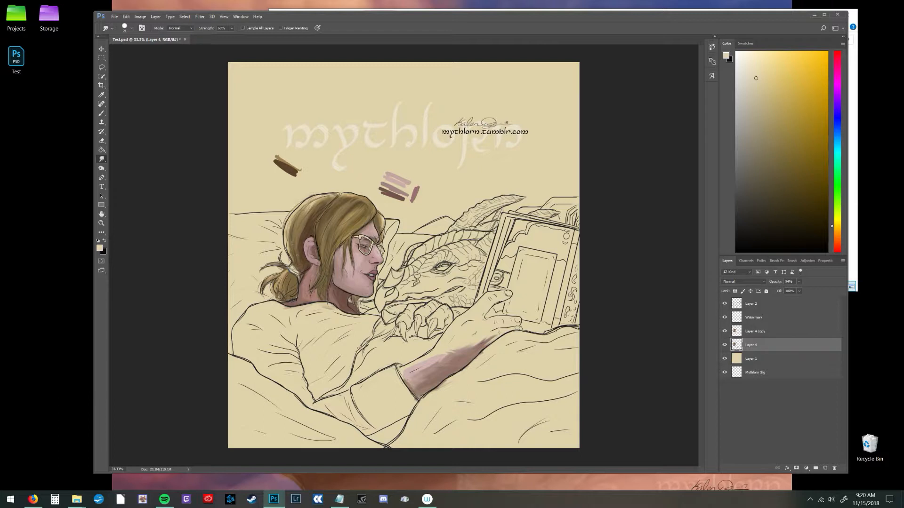
click(754, 330)
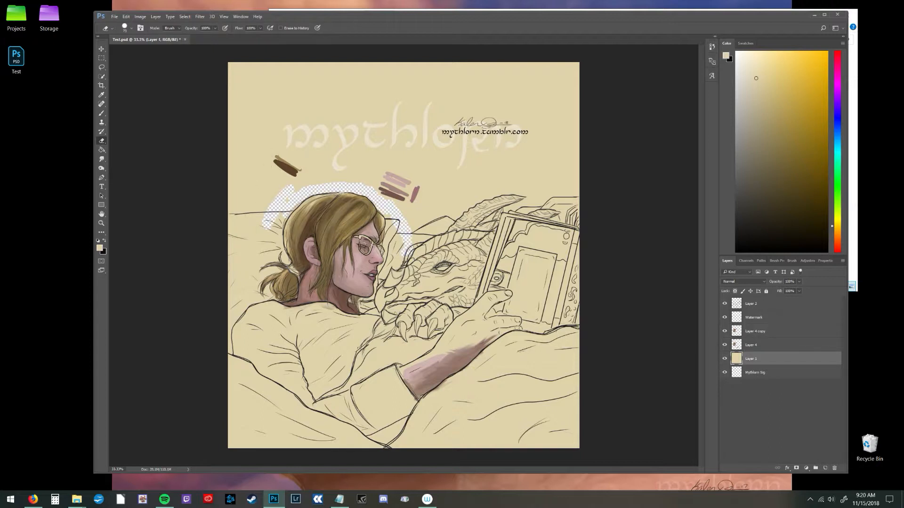
Step: Erase the background around the woman's head, set Layer 4 opacity to 0%, and pick the Dodge tool
click(397, 254)
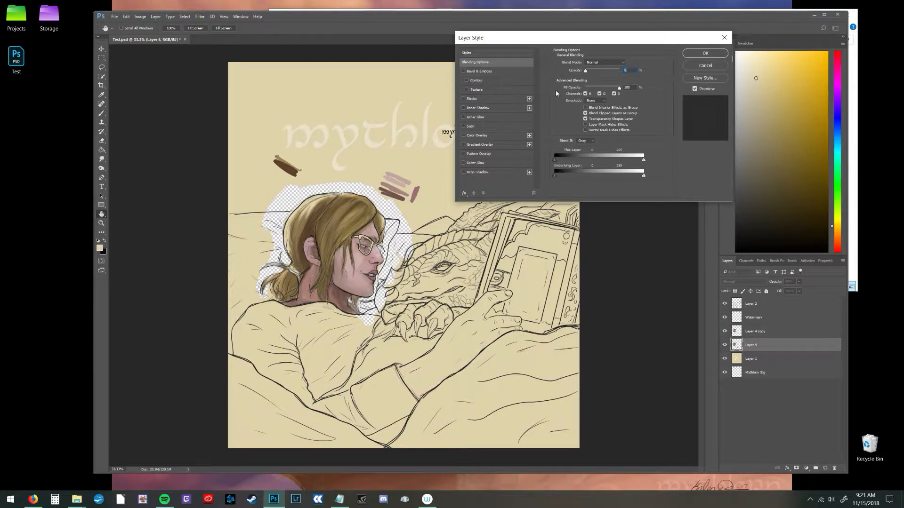
click(704, 52)
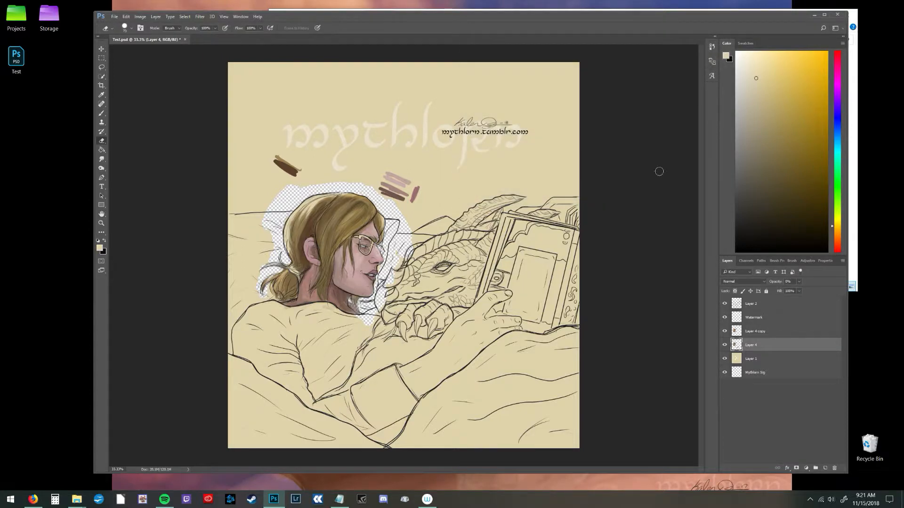
click(101, 168)
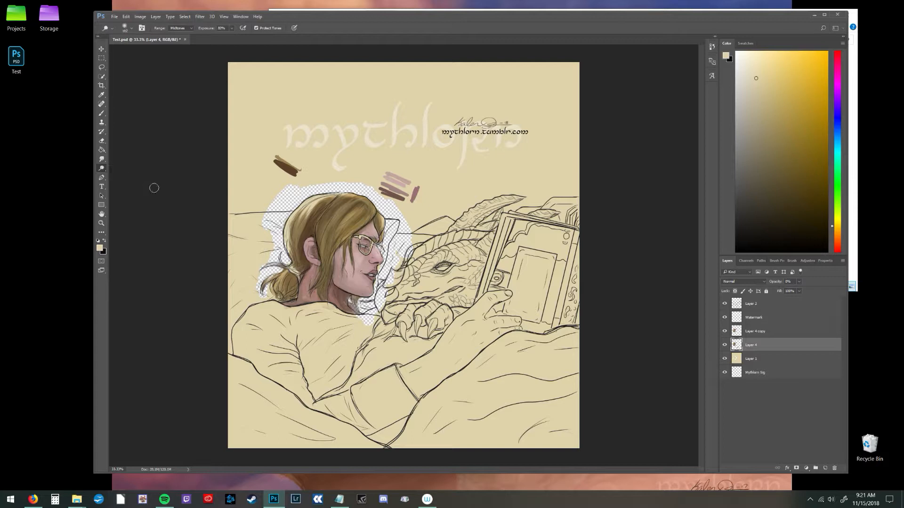
mouse_move(249, 178)
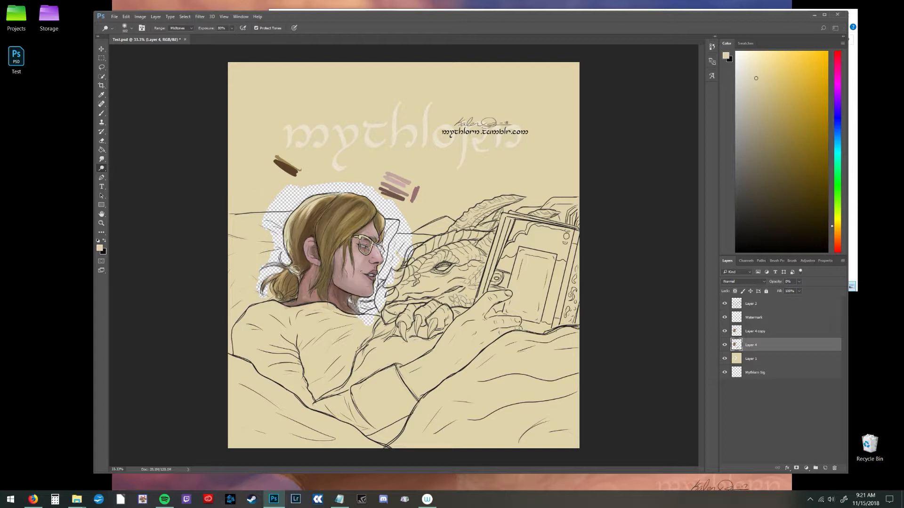
mouse_move(280, 200)
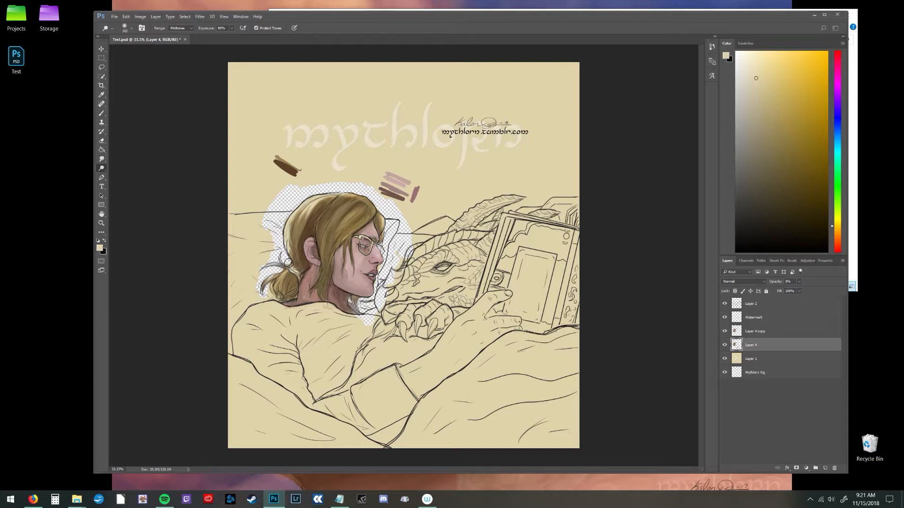
mouse_move(337, 187)
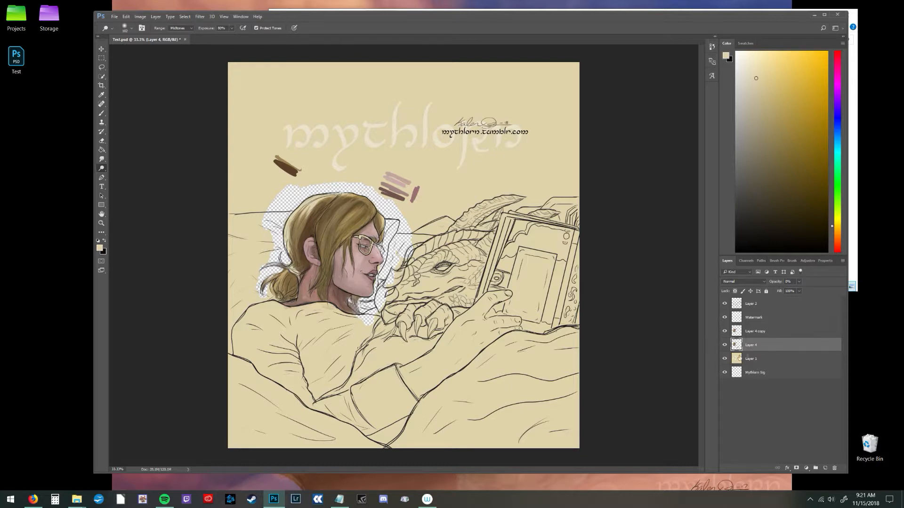
Step: Merge Layer 4 copy down into Layer 4 and lower the Dodge exposure to 17%
click(755, 331)
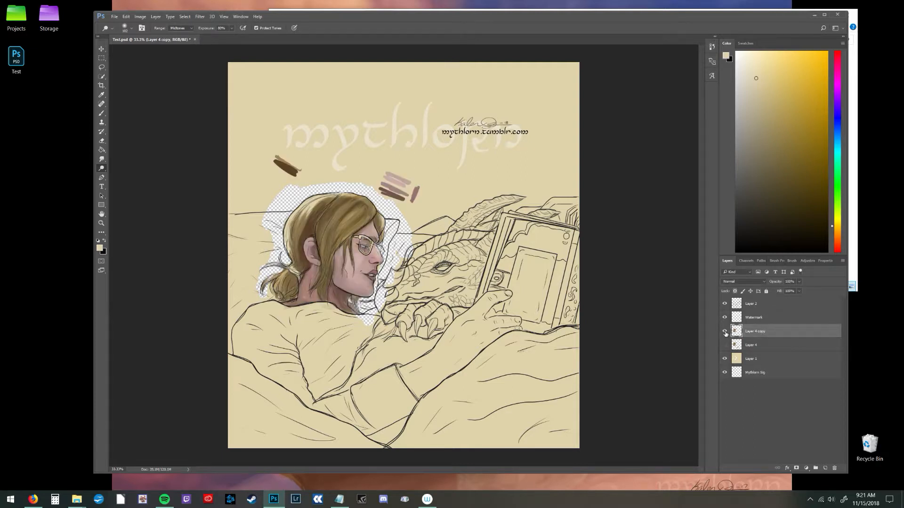
click(725, 331)
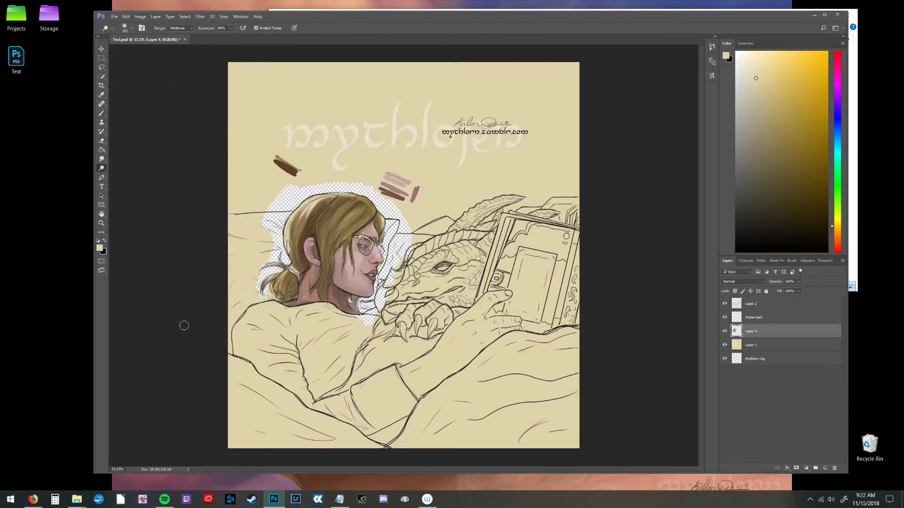
click(725, 330)
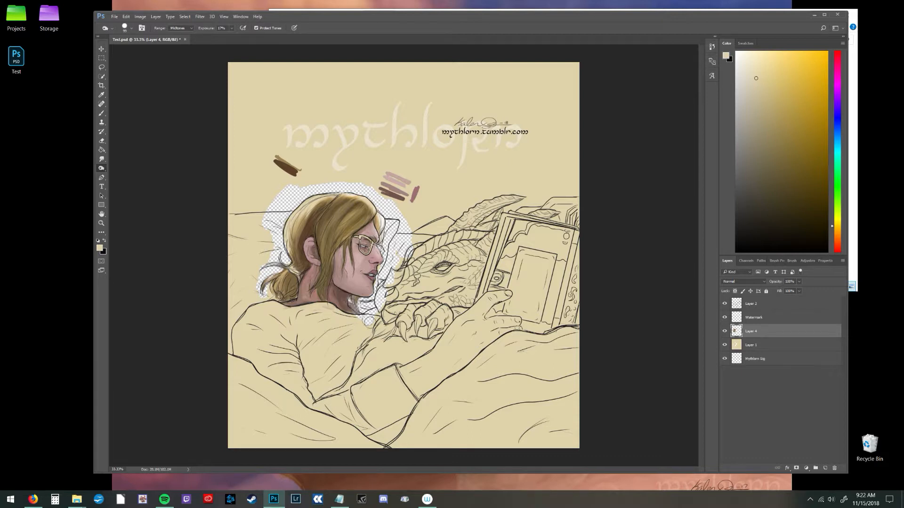
click(101, 159)
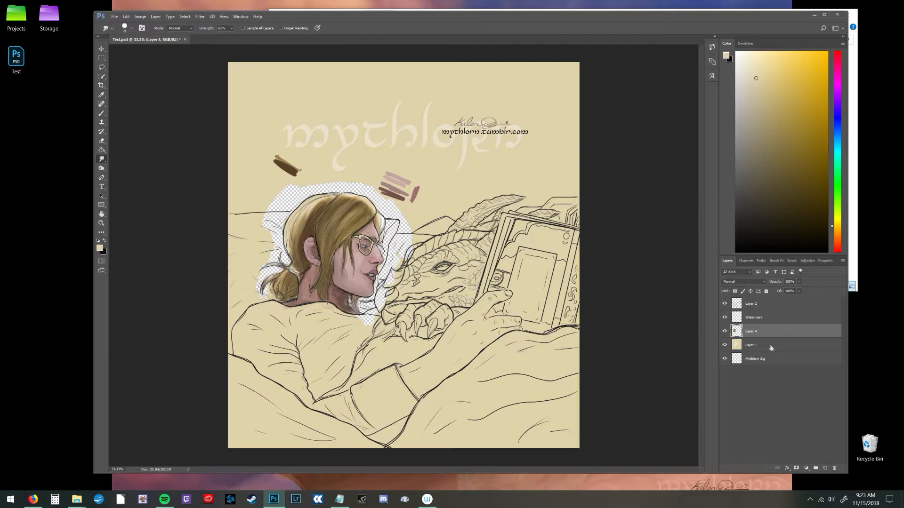
click(751, 344)
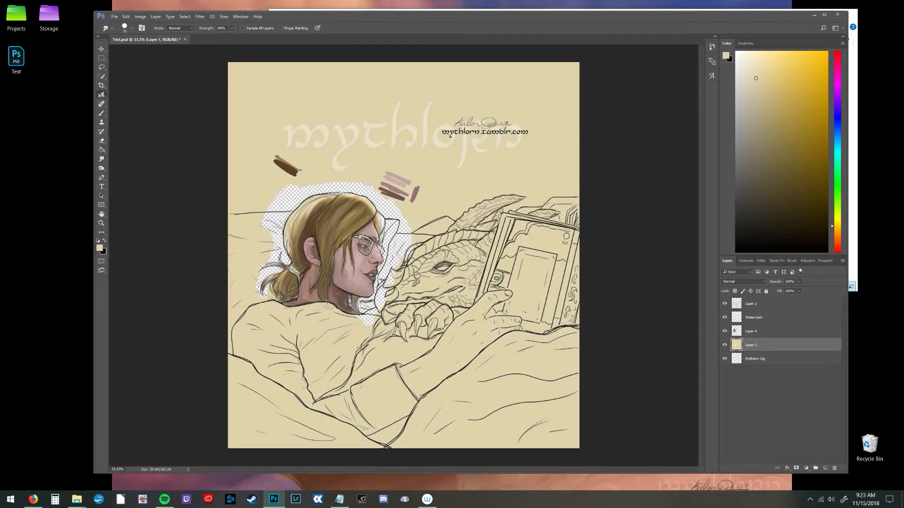
click(100, 112)
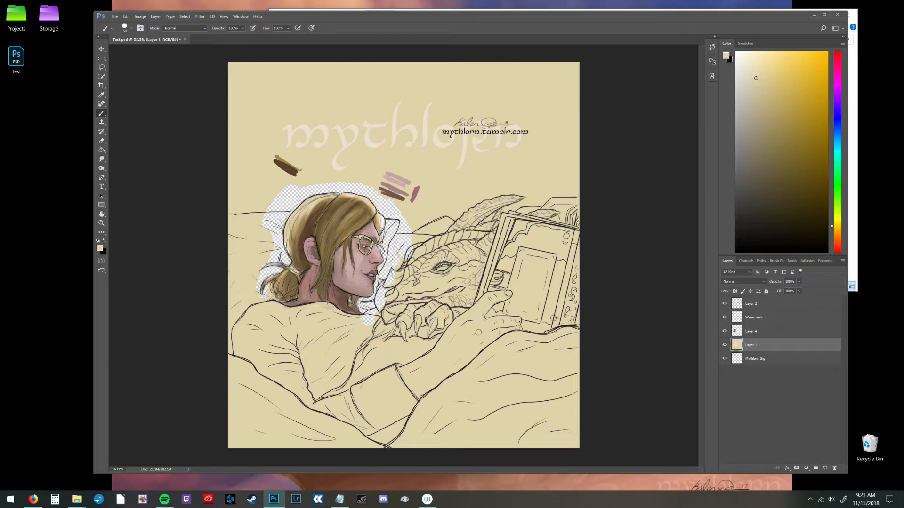
click(750, 330)
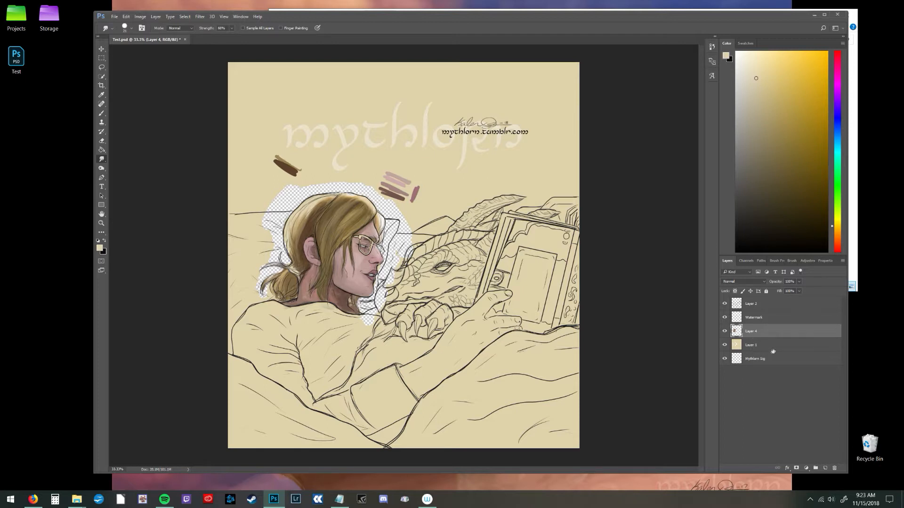
click(750, 344)
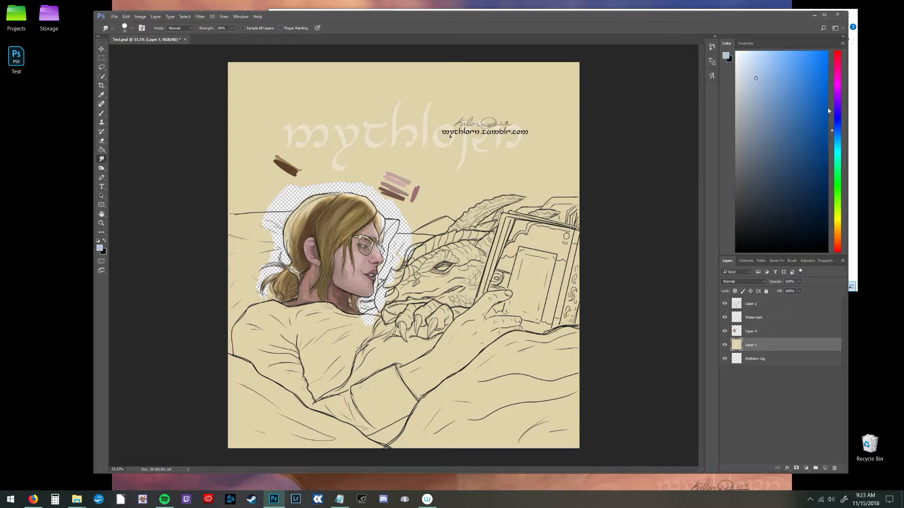
click(100, 67)
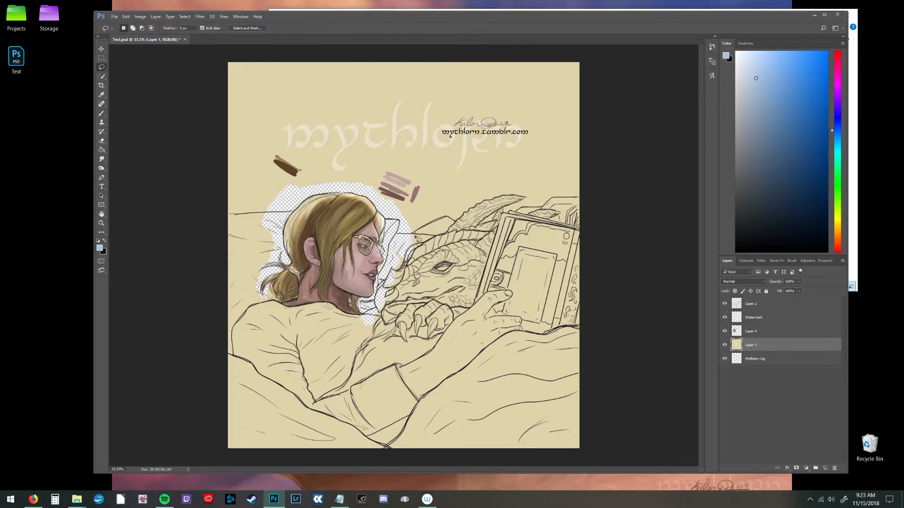
mouse_move(479, 196)
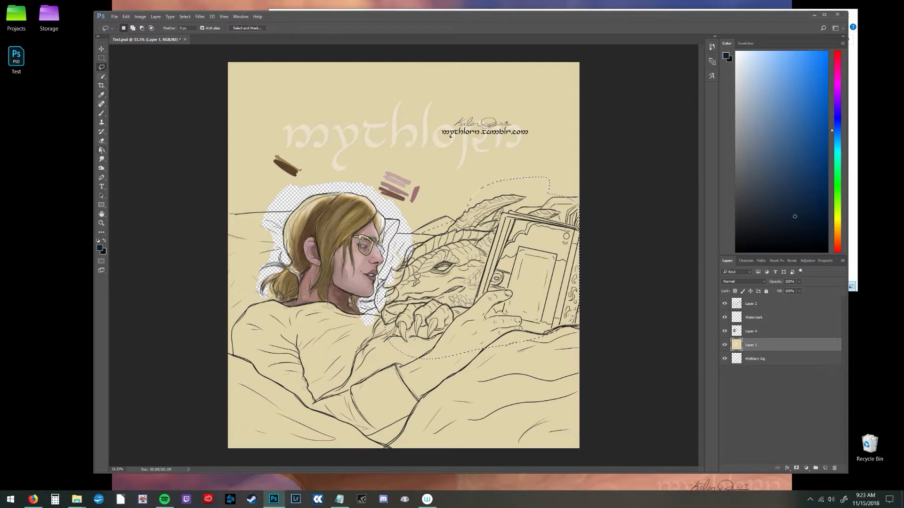
click(509, 272)
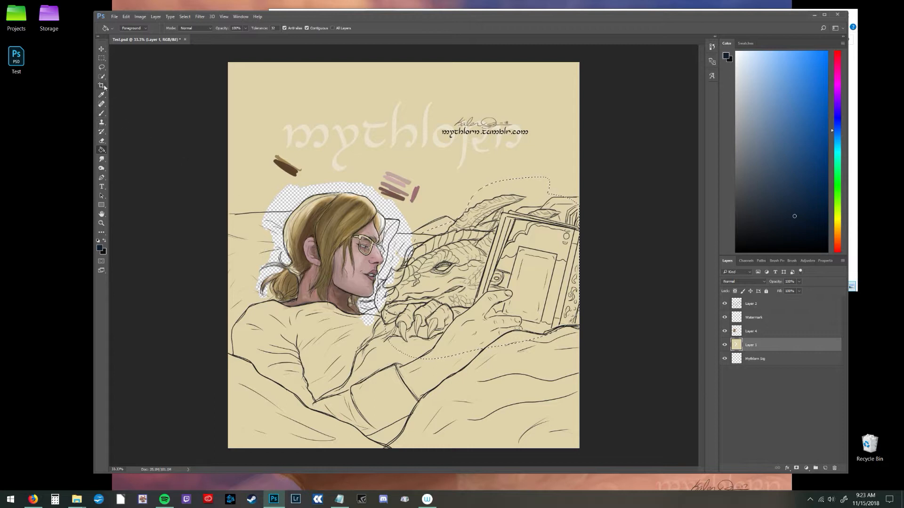
click(101, 94)
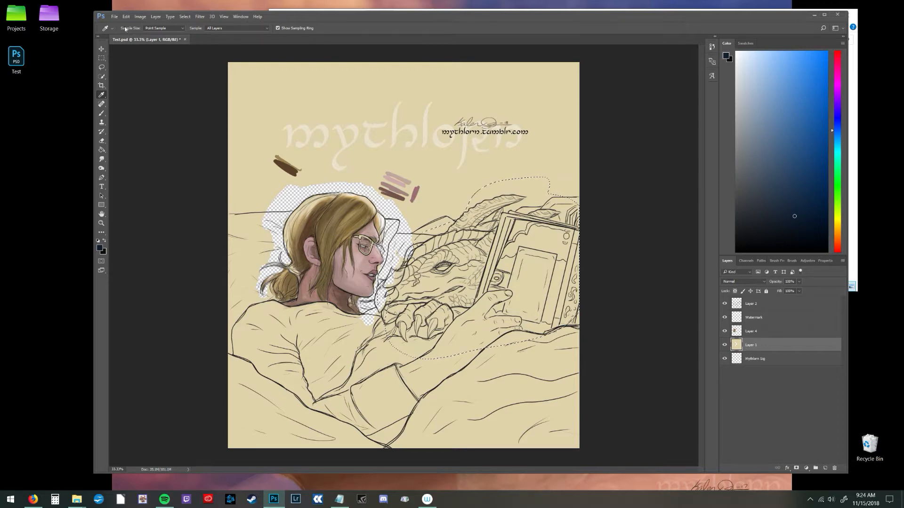
Step: Save the painting as a JPEG named Test on the desktop
click(114, 16)
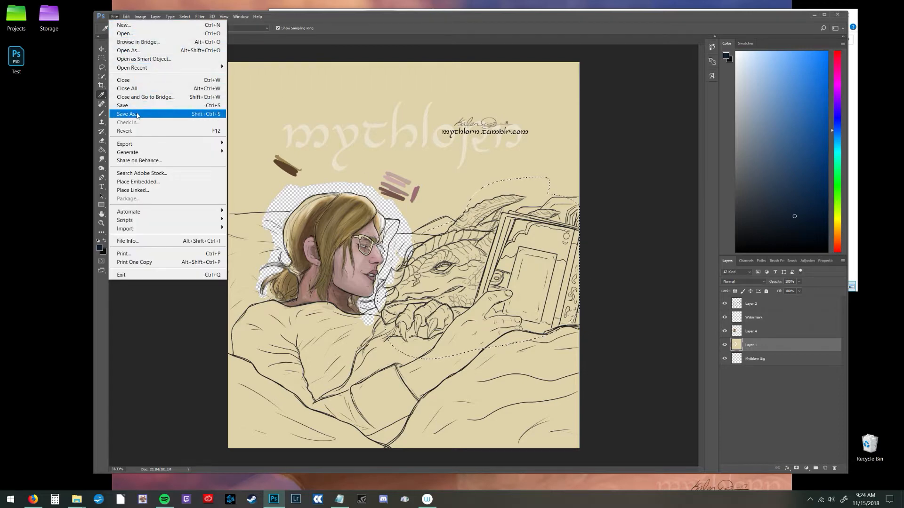
click(126, 114)
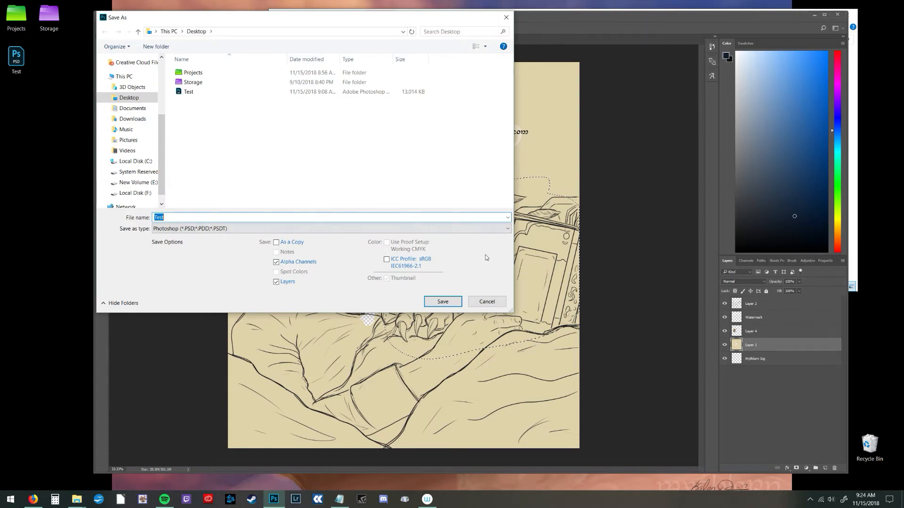
click(330, 227)
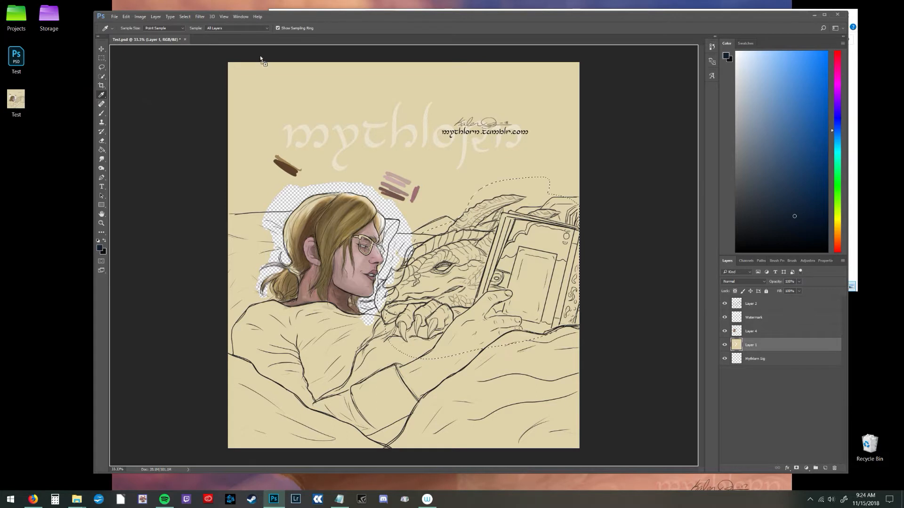
Step: Open Test.jpg and bring up its Image Size dialog
click(218, 39)
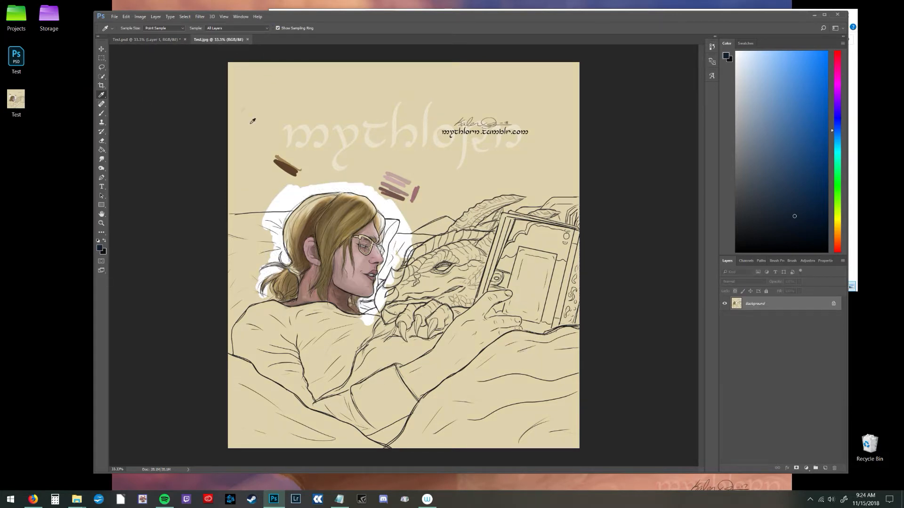
click(139, 16)
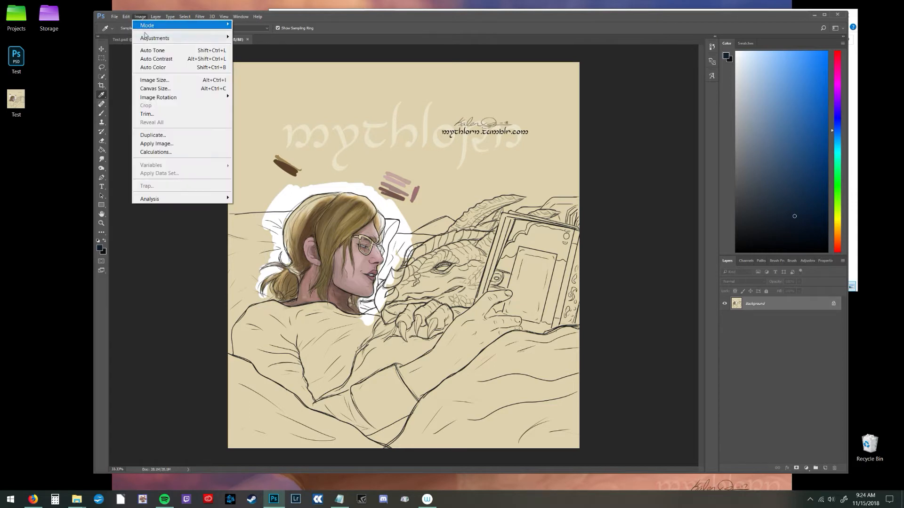
click(154, 79)
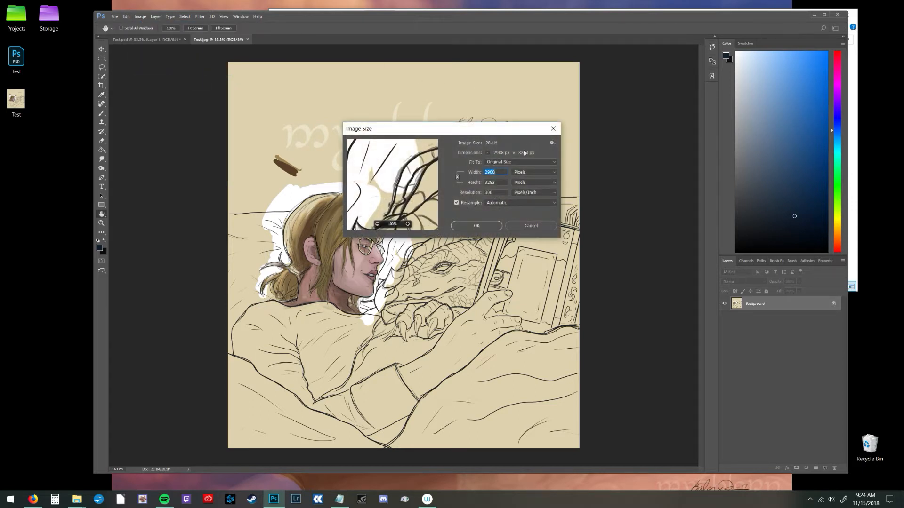
Step: Cancel Image Size and open the Color Balance adjustment for the JPEG
click(529, 225)
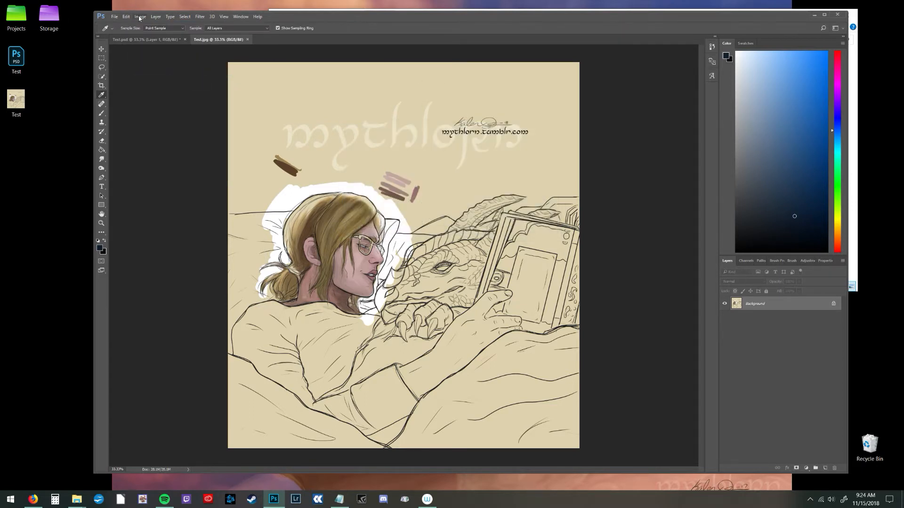
click(139, 16)
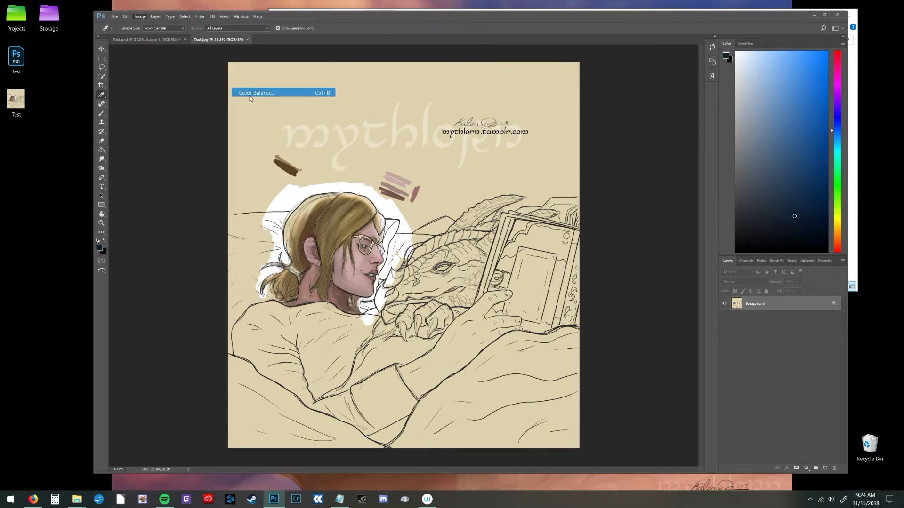
click(256, 93)
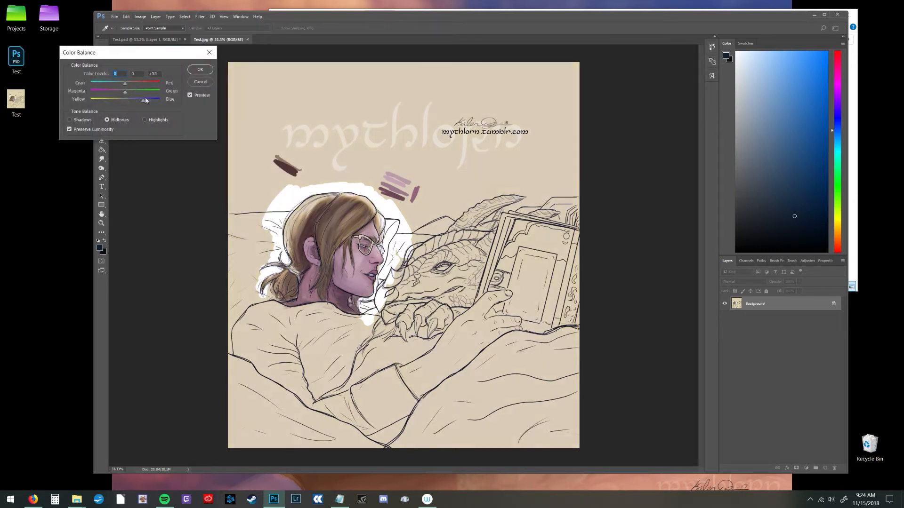
Step: Set midtone balance to about +48 red, +51 green, +53 blue and apply it
drag(146, 102, 118, 102)
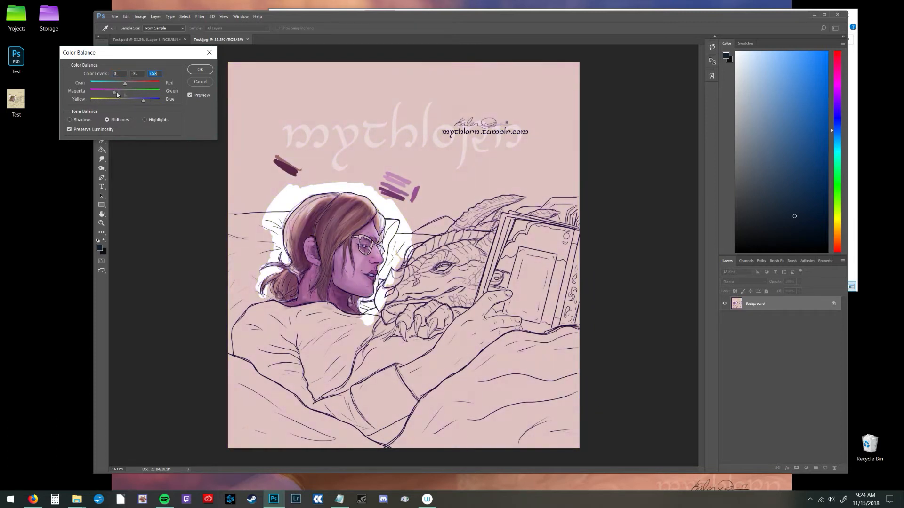
drag(124, 83, 122, 83)
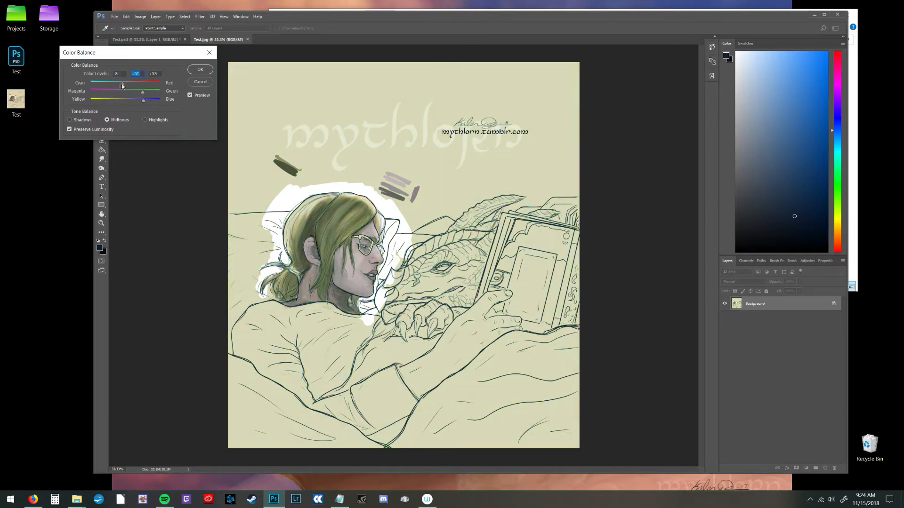
drag(120, 85, 125, 85)
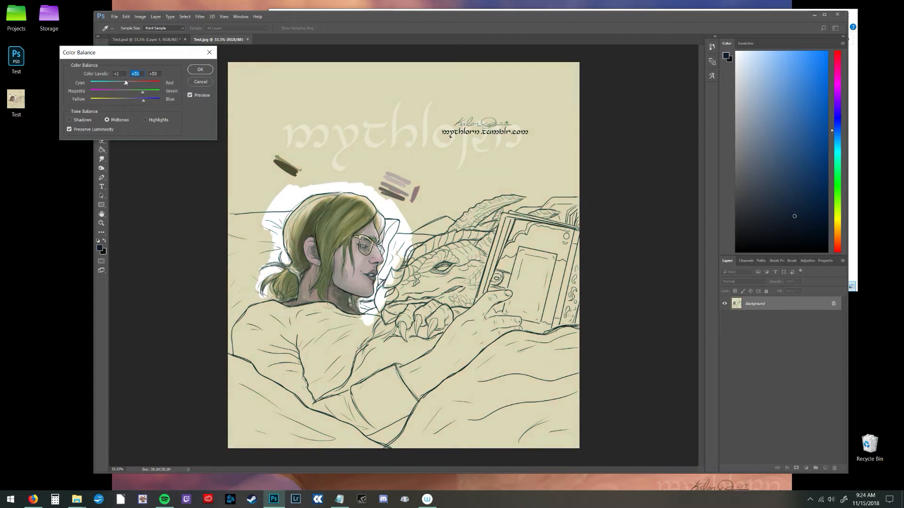
drag(124, 83, 139, 83)
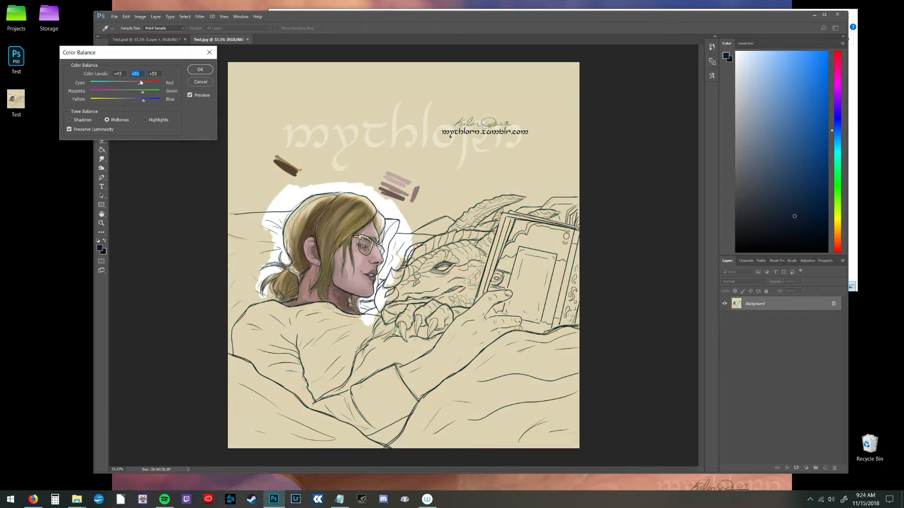
click(119, 73)
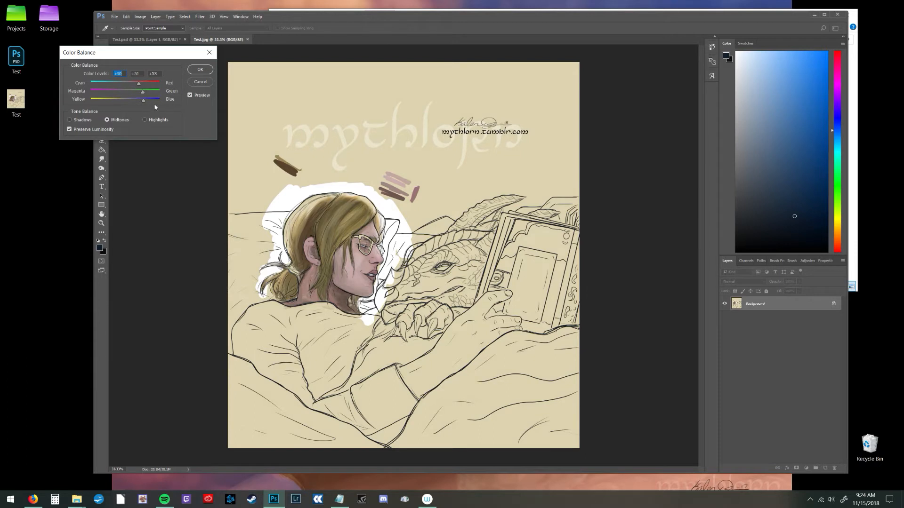
mouse_move(194, 142)
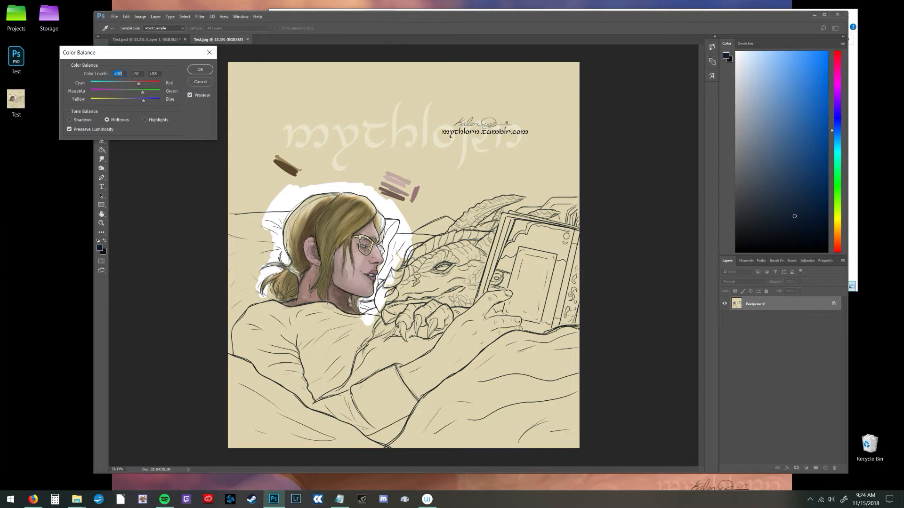
mouse_move(218, 73)
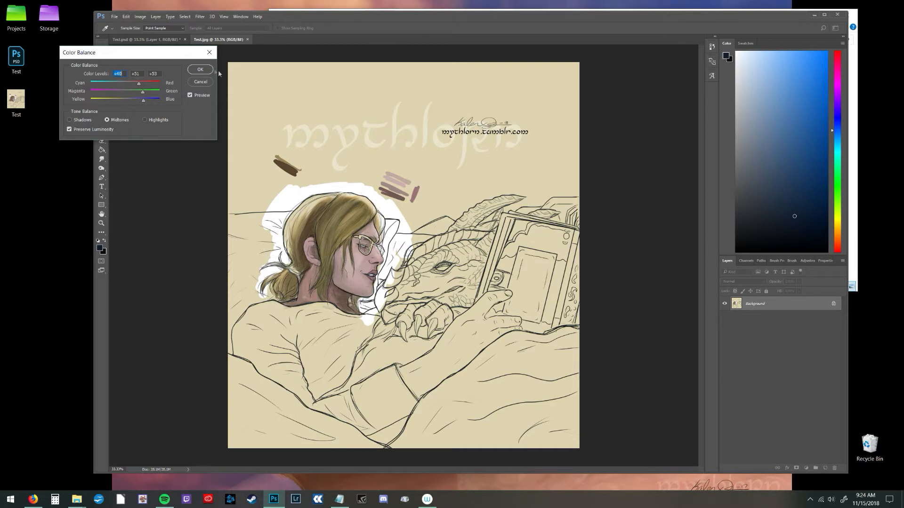
click(200, 69)
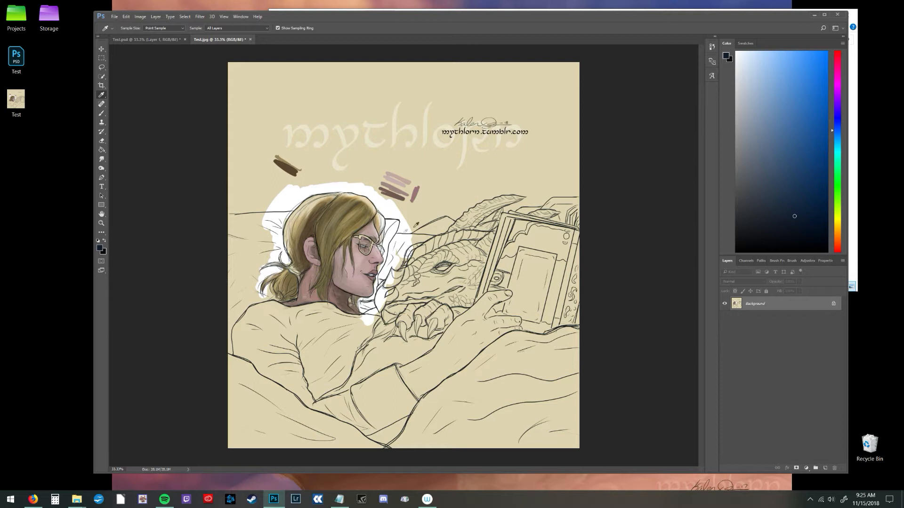
mouse_move(302, 112)
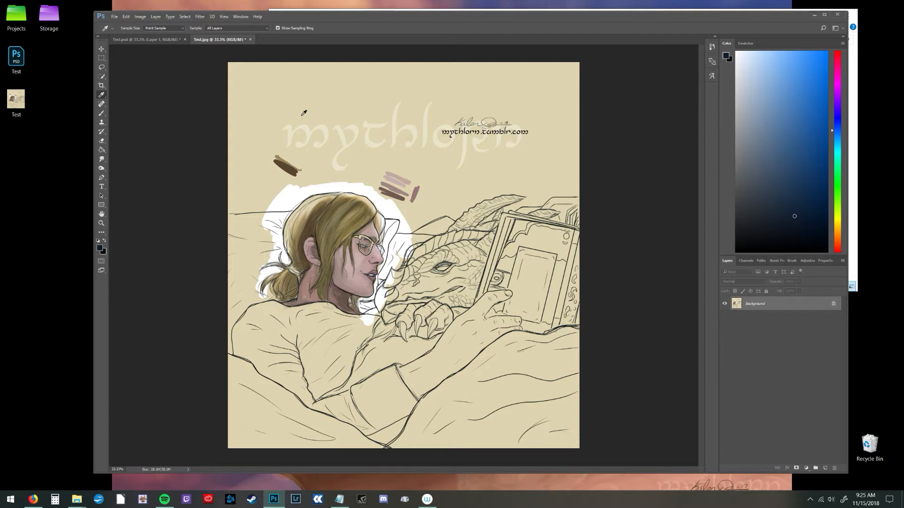
mouse_move(270, 93)
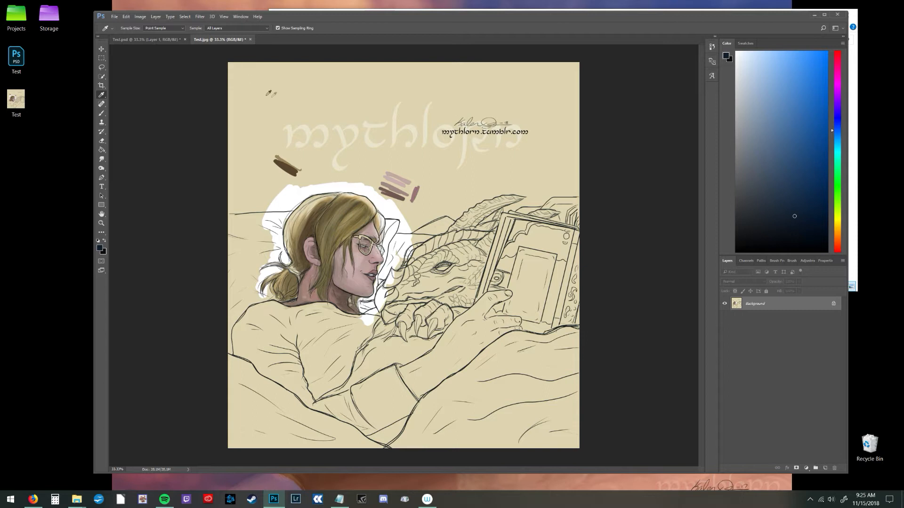
mouse_move(250, 40)
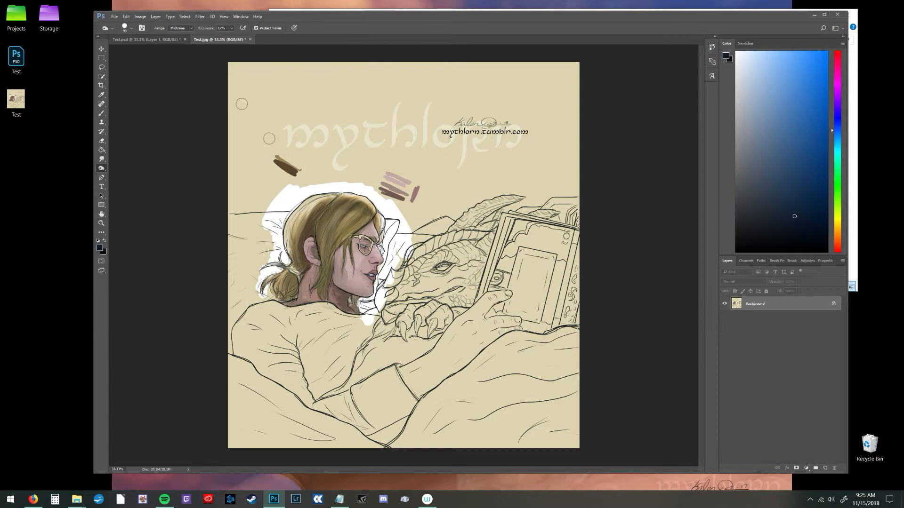
Step: Switch back to the layered Test.psd document with the Dodge tool at 17% exposure
click(145, 39)
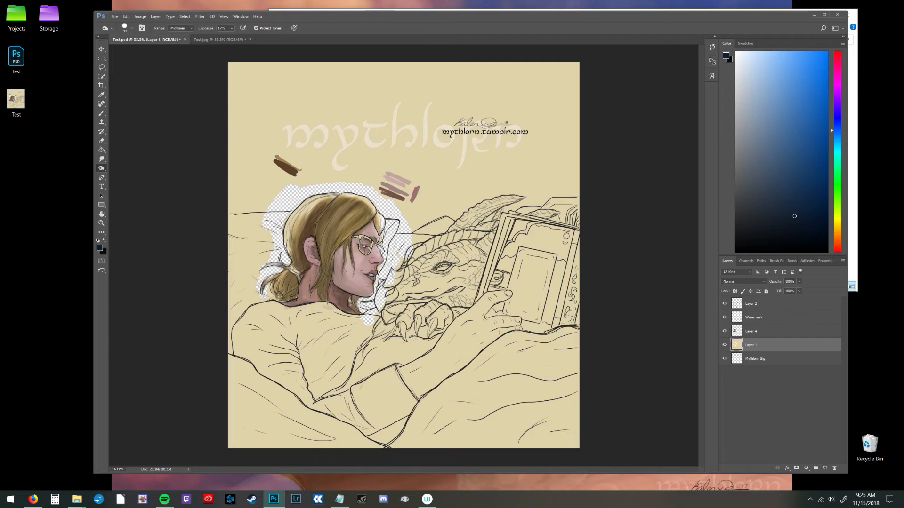
mouse_move(709, 311)
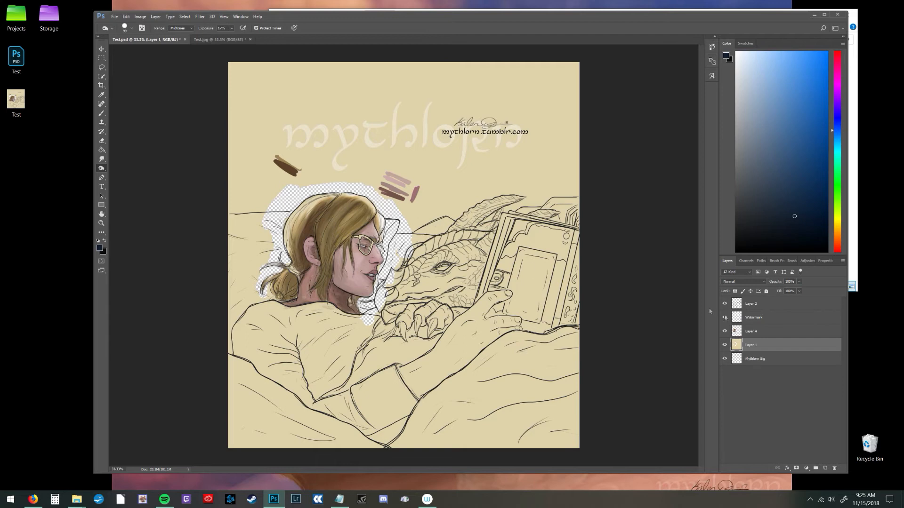
Step: Make Layer 4 the active layer in the layered painting
click(752, 331)
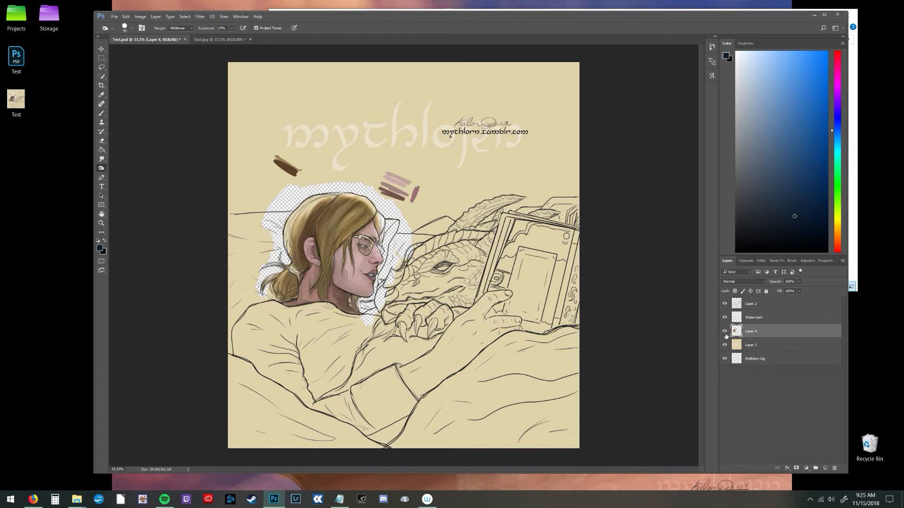
click(725, 331)
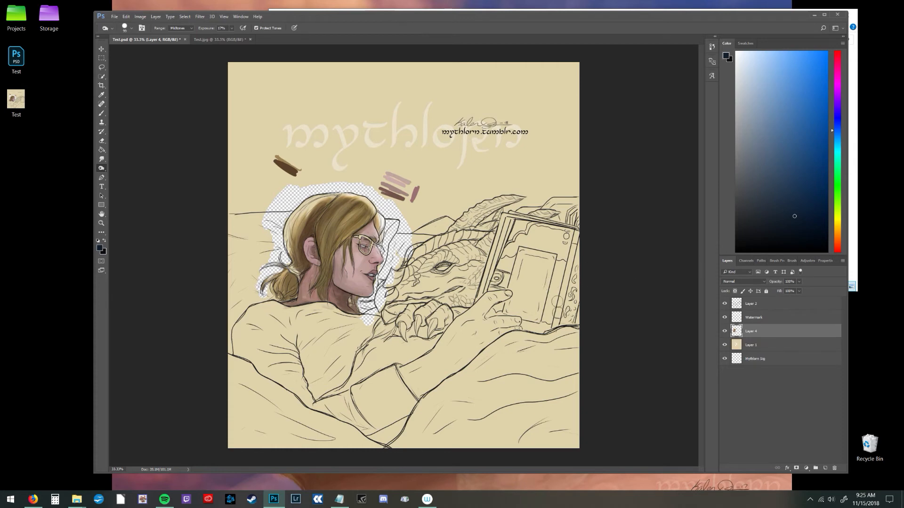